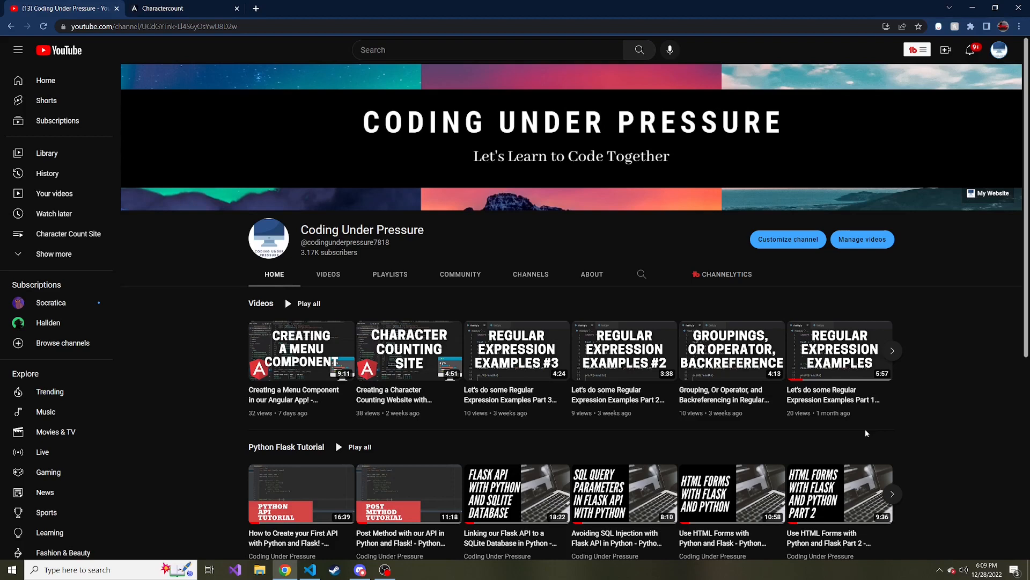
# View the running Character Counter app at localhost:4200, then return to the code editor
pyautogui.scroll(-3)
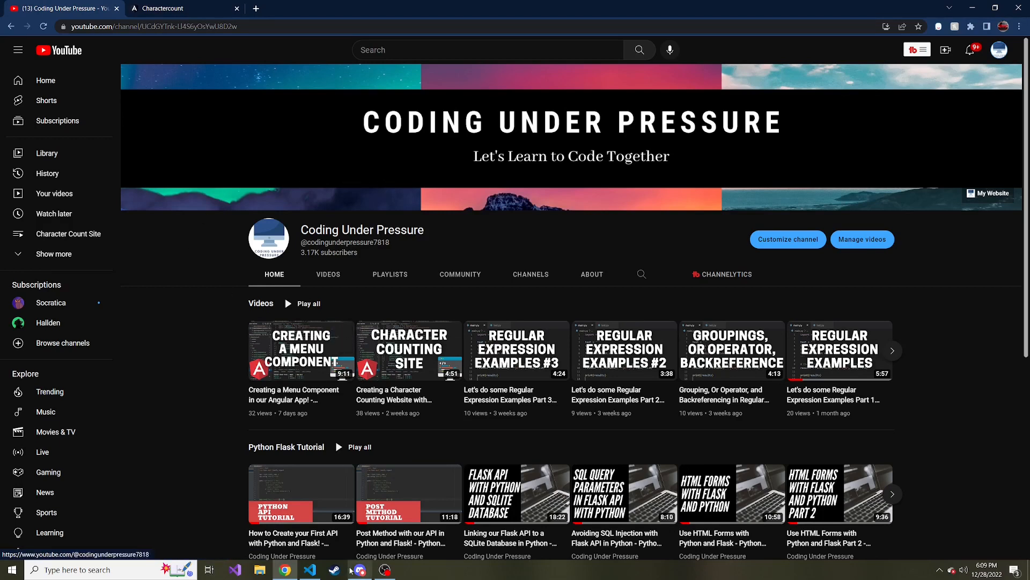
pyautogui.moveTo(285, 569)
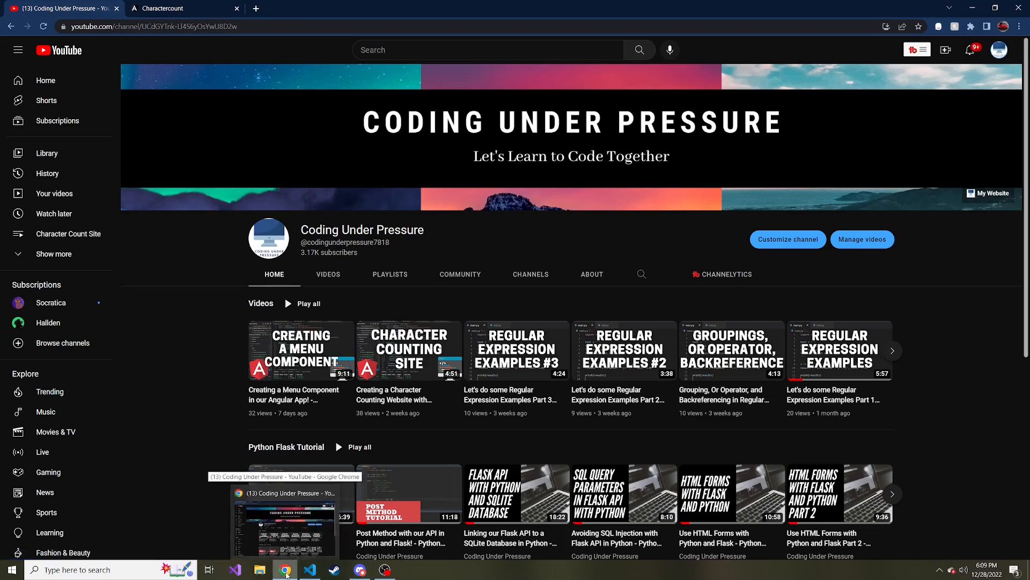
pyautogui.click(162, 8)
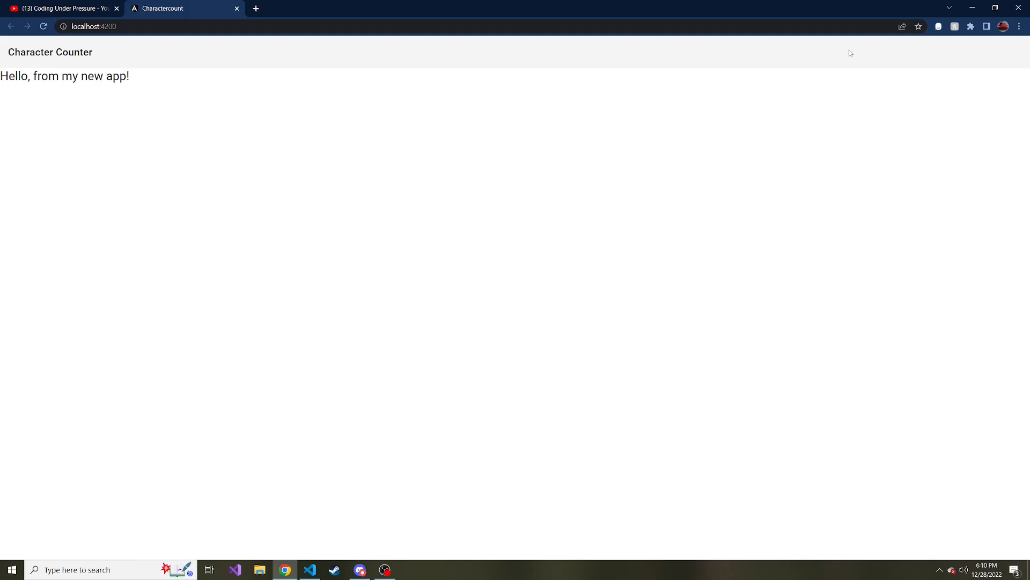
pyautogui.moveTo(908, 77)
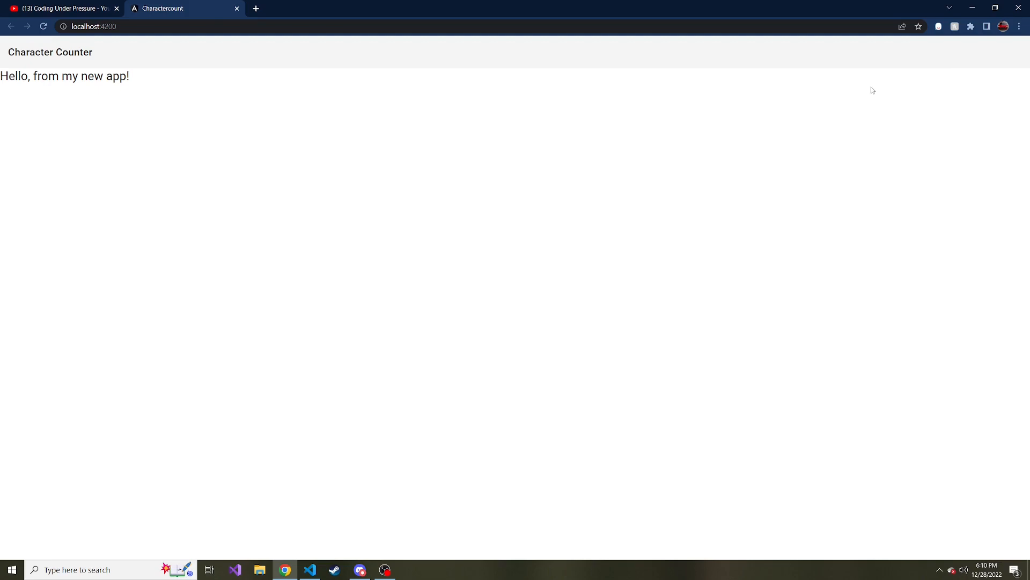
pyautogui.click(309, 570)
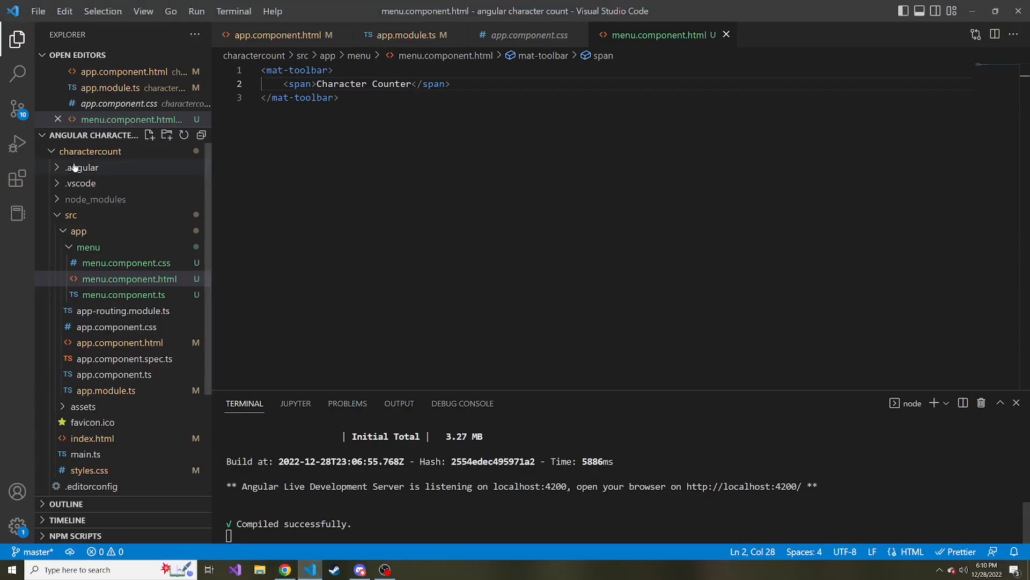
# Change the h1 greeting in app.component.html to 'Character Counter'
pyautogui.click(119, 342)
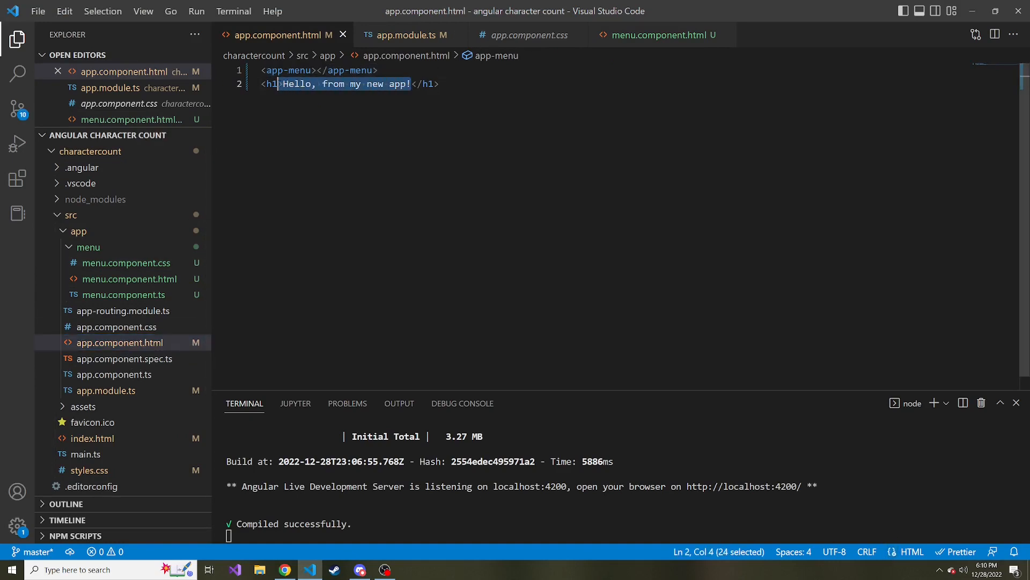
pyautogui.moveTo(269, 83)
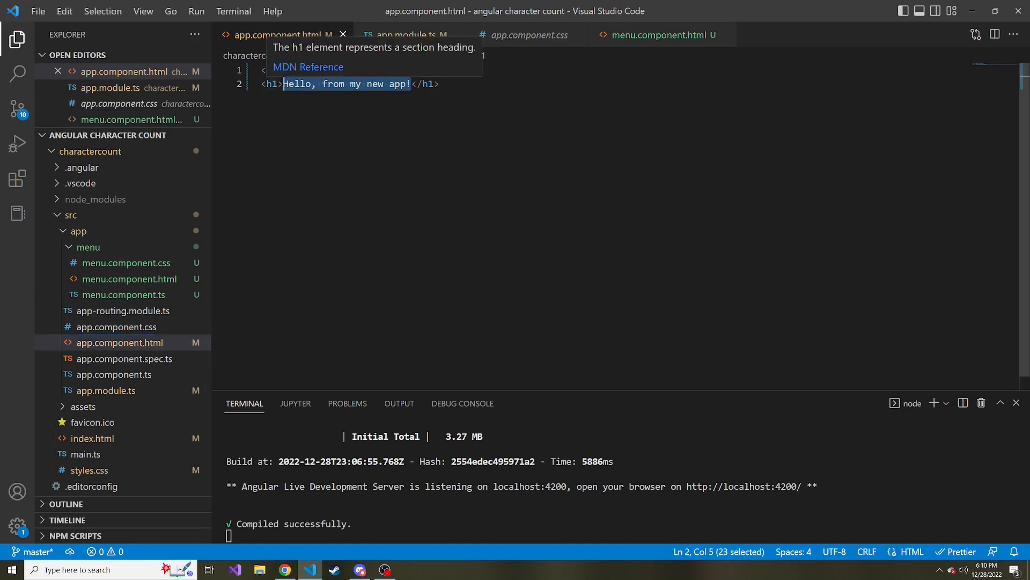
pyautogui.write('Character Cou</h1>')
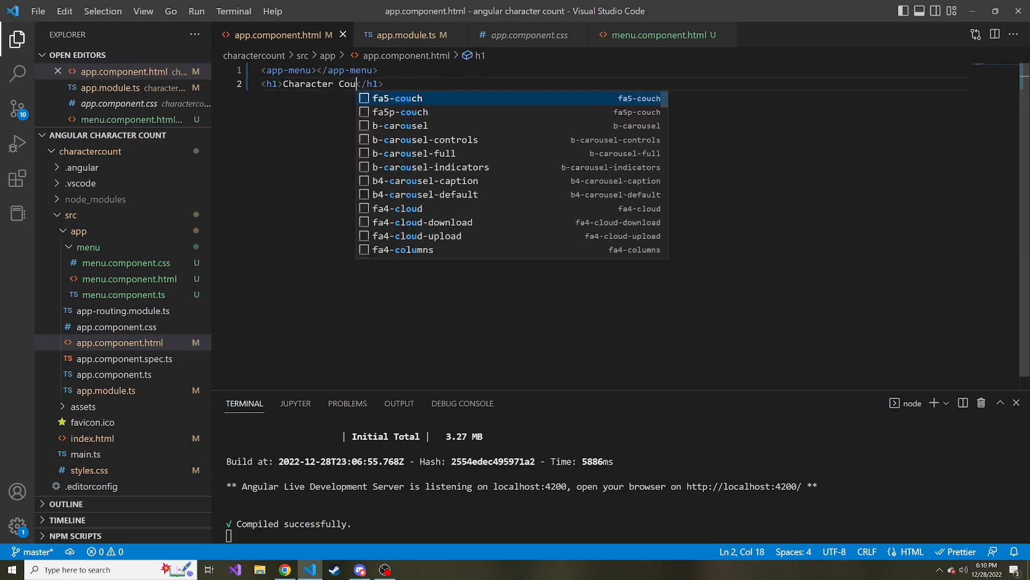
pyautogui.write('nter')
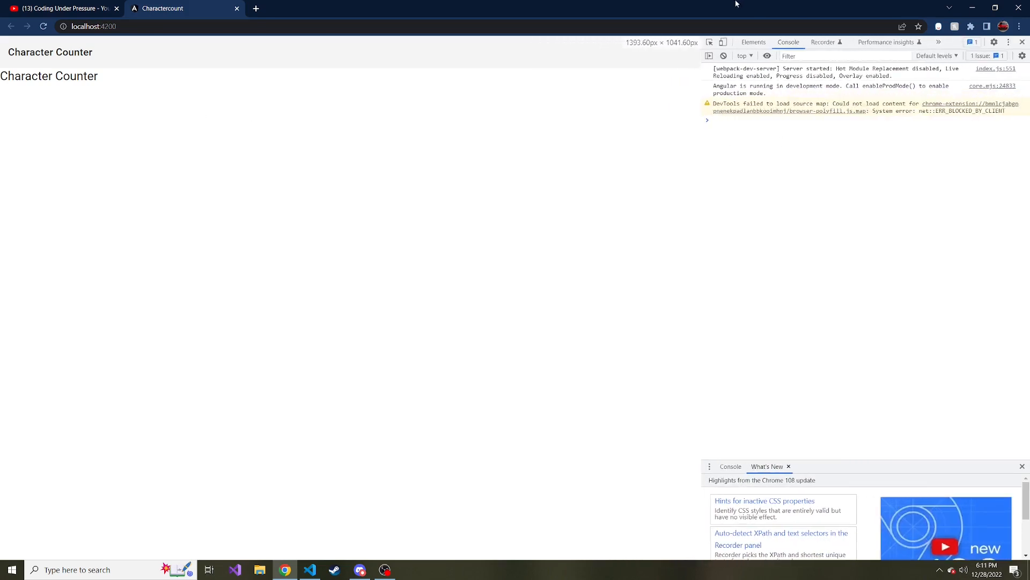
# Inspect the h1 heading and give it inline font-family cursive and margin-top 50px
pyautogui.click(753, 42)
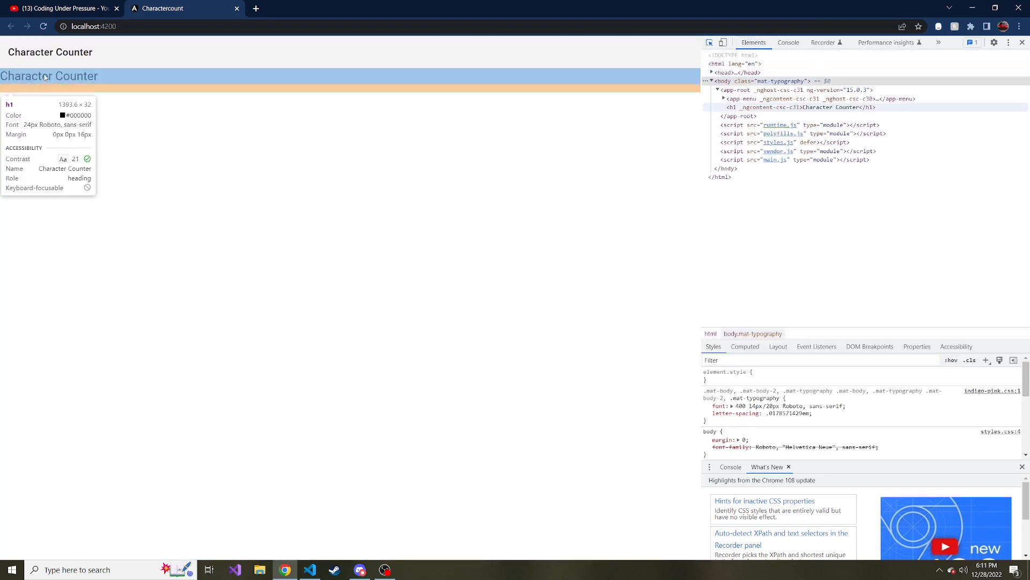
pyautogui.click(736, 107)
pyautogui.write('font-family:')
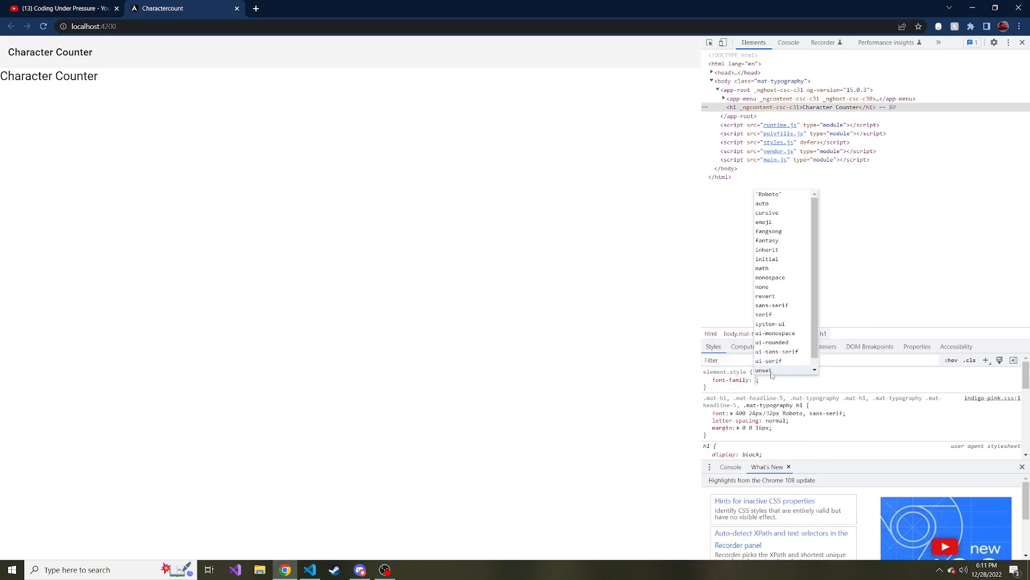
pyautogui.click(766, 213)
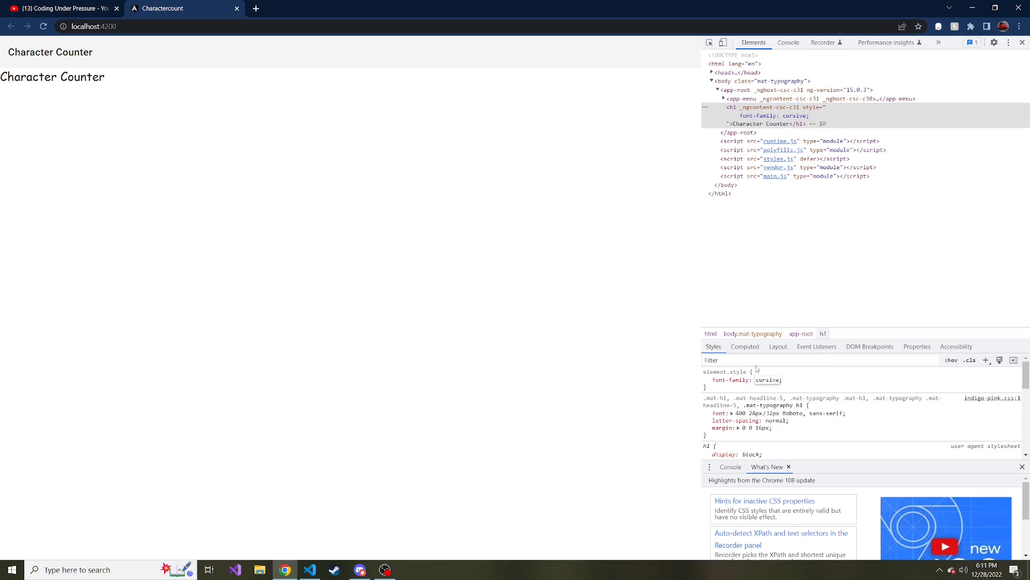
pyautogui.moveTo(389, 275)
pyautogui.write('margin-top:')
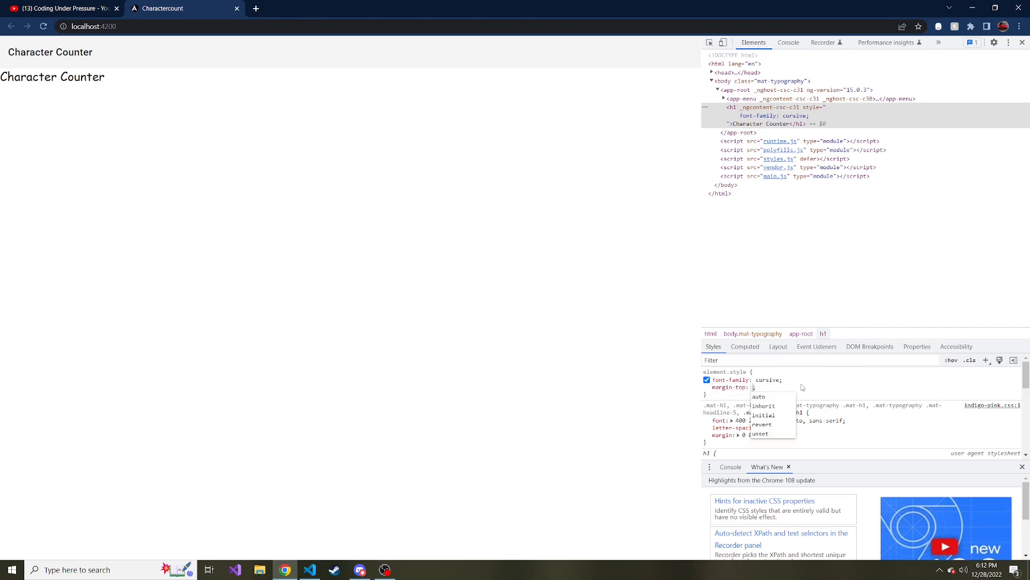
pyautogui.write('50px')
pyautogui.write('font-size')
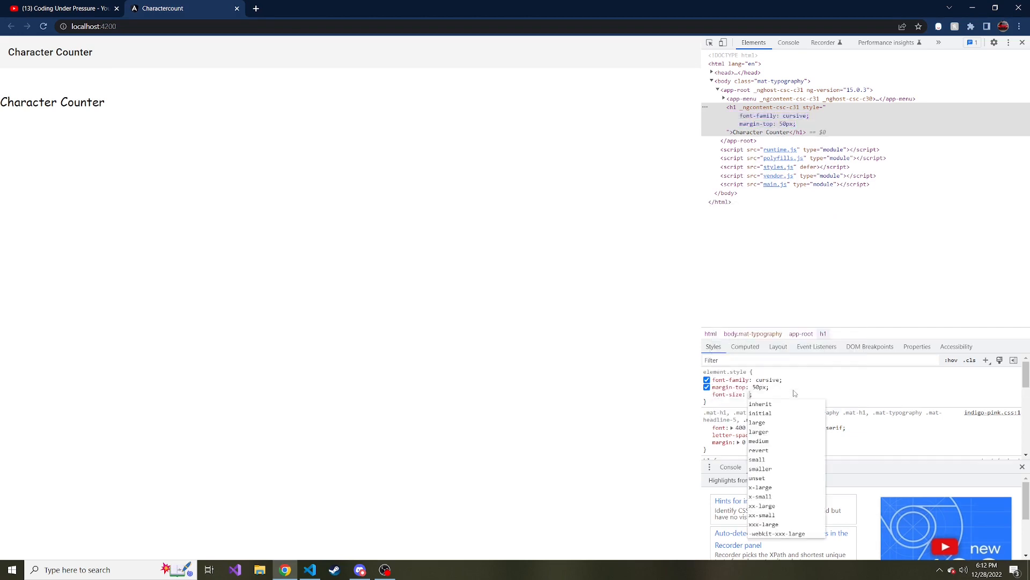
# Add font-size 75px and text-align center, then select the declarations to copy
pyautogui.write('75px')
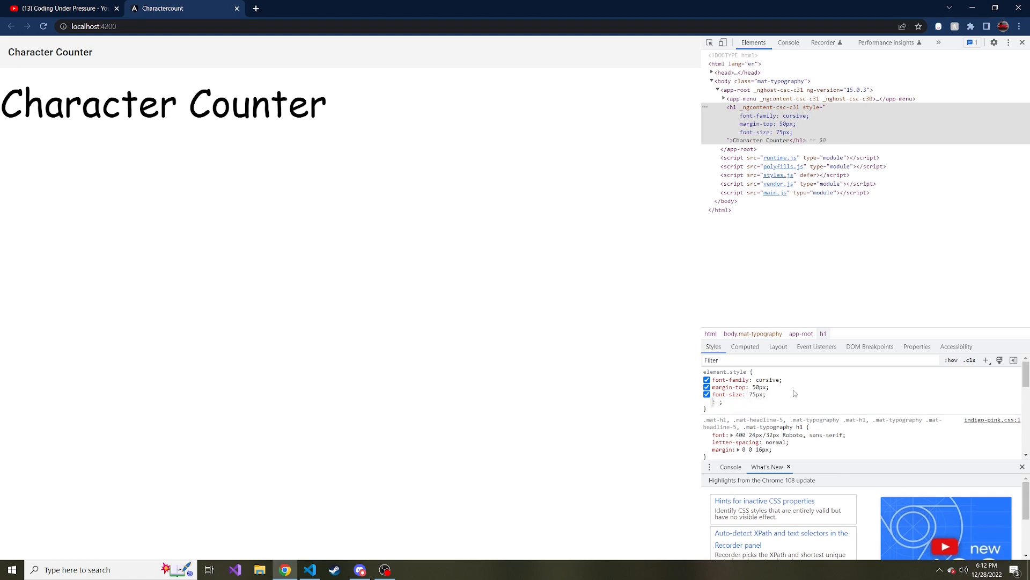
pyautogui.write('text-align')
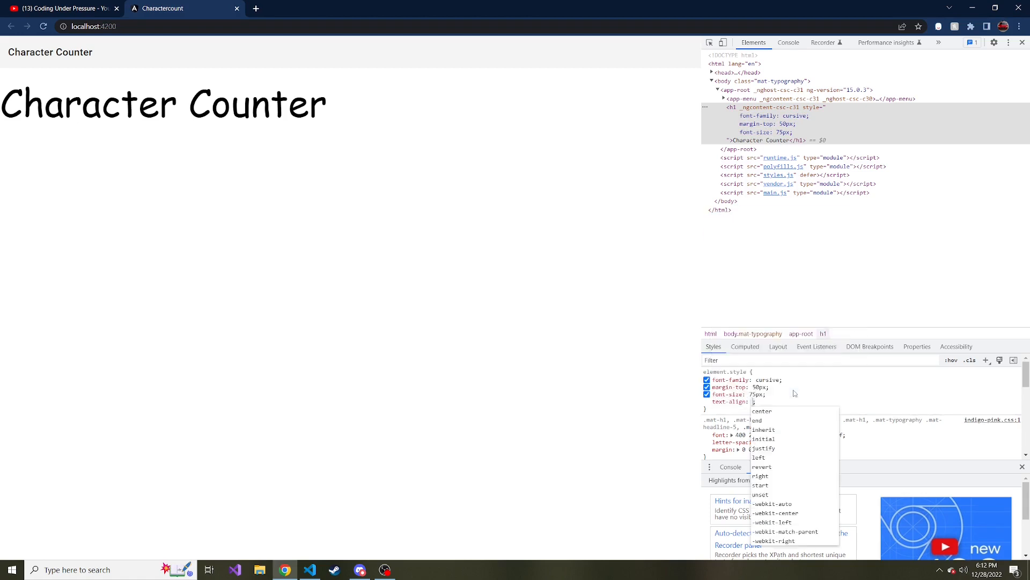
pyautogui.click(762, 411)
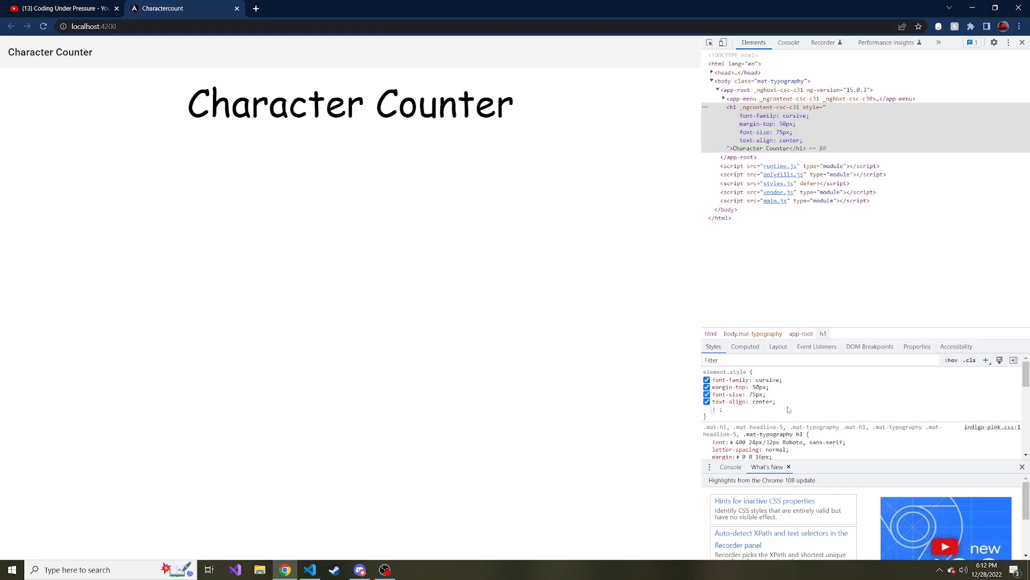
pyautogui.doubleClick(757, 388)
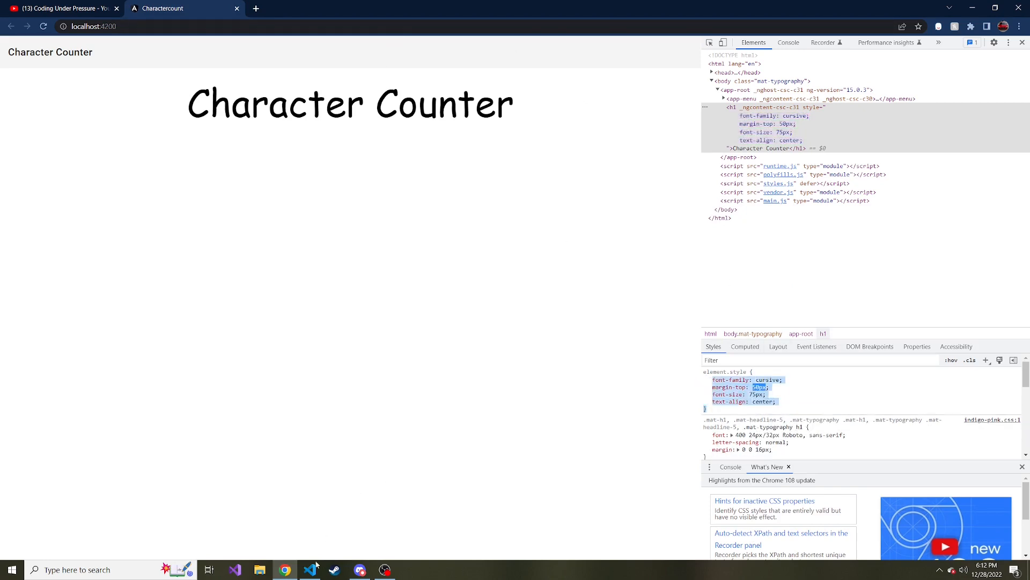
# Add an h1 rule in app.component.css with the cursive, 50px margin-top, 75px, centred declarations
pyautogui.click(309, 569)
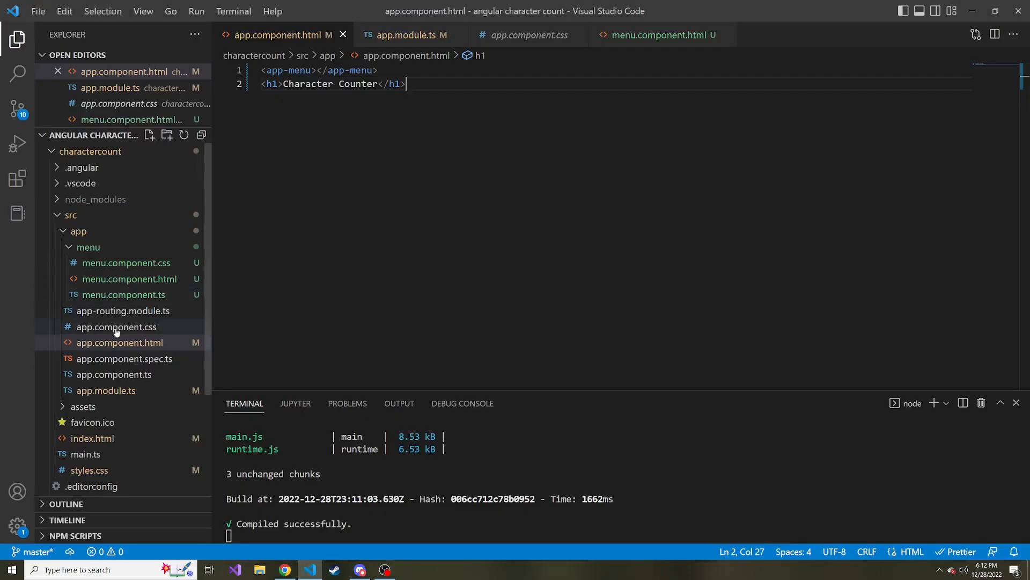
pyautogui.click(116, 326)
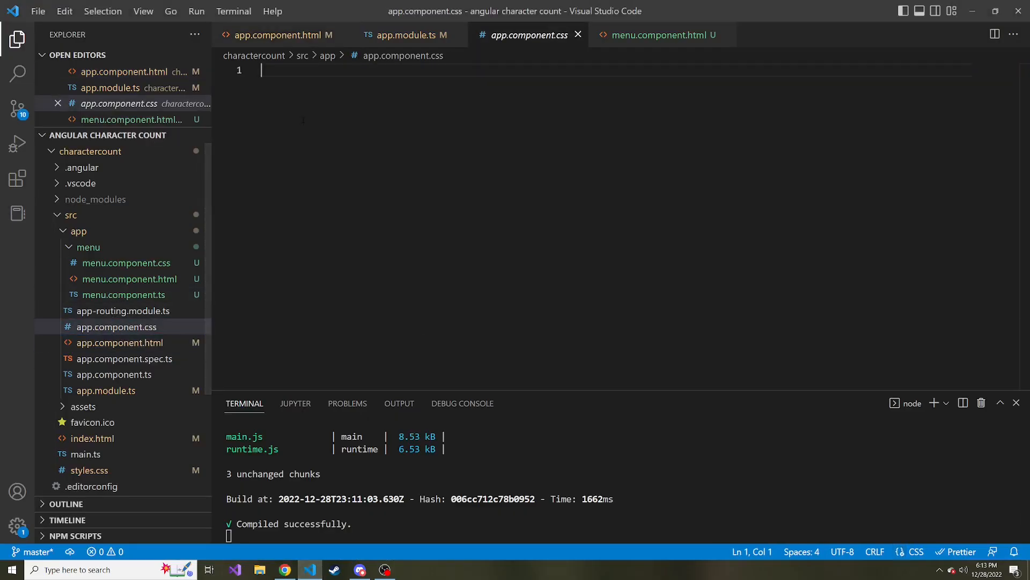
pyautogui.write('.h')
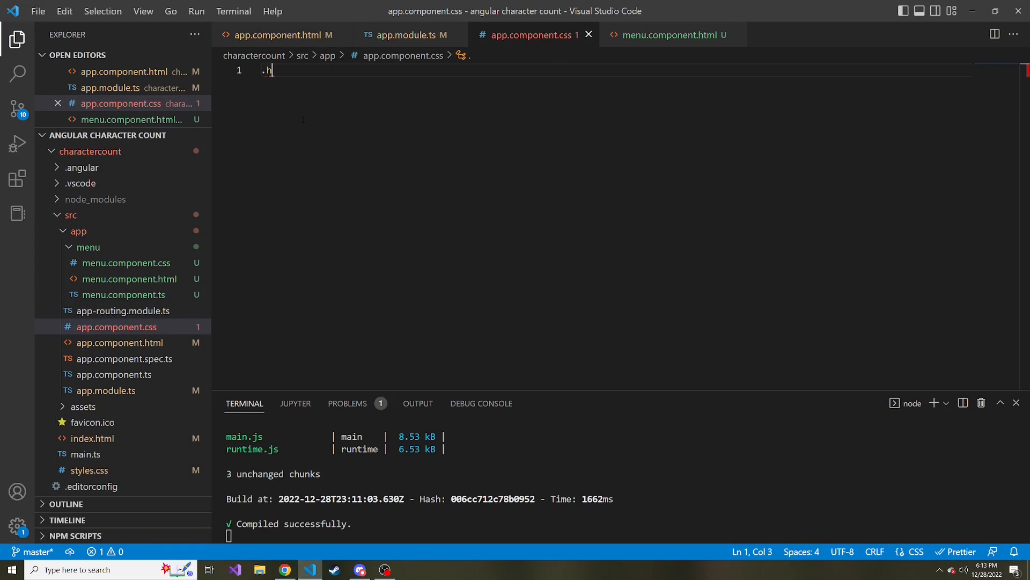
pyautogui.write('1{')
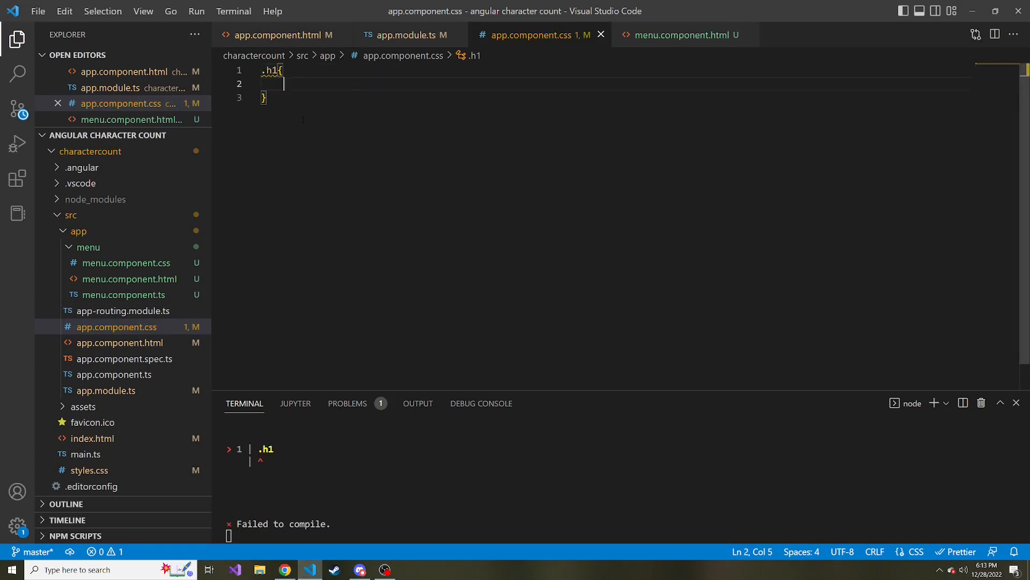
pyautogui.write('font-family: cursive;')
pyautogui.write('text-align: center;')
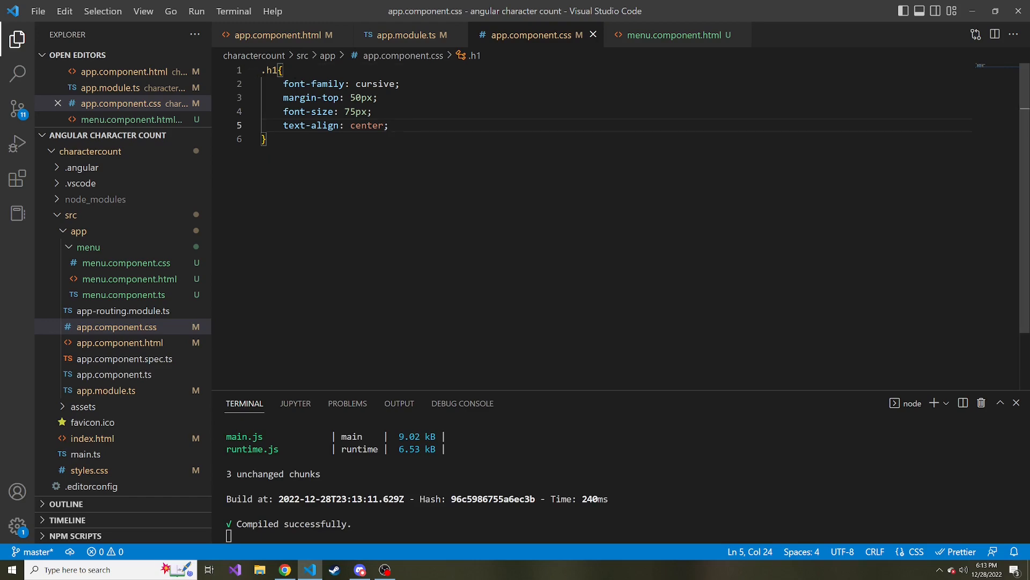
pyautogui.press('Backspace')
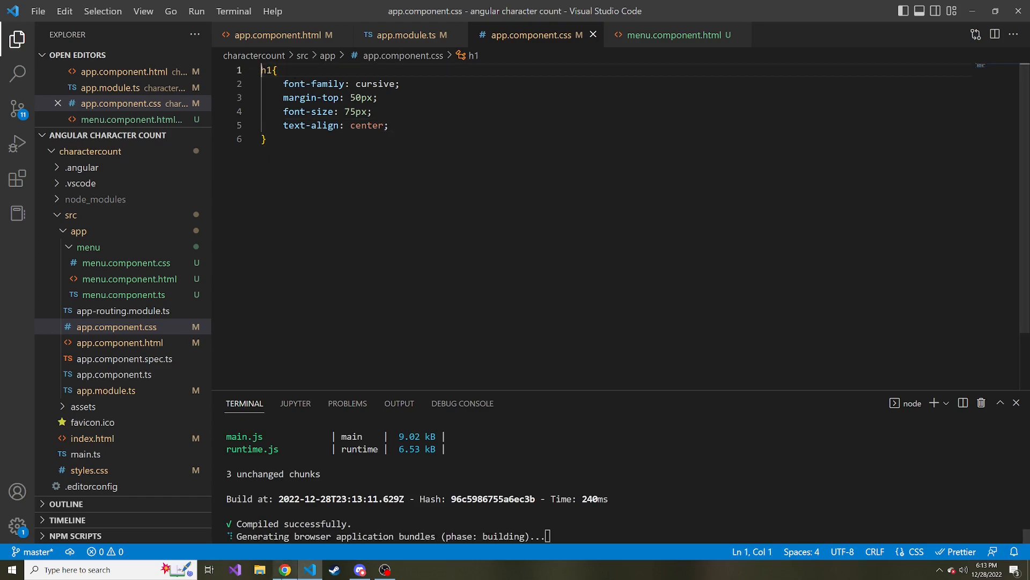
pyautogui.click(283, 569)
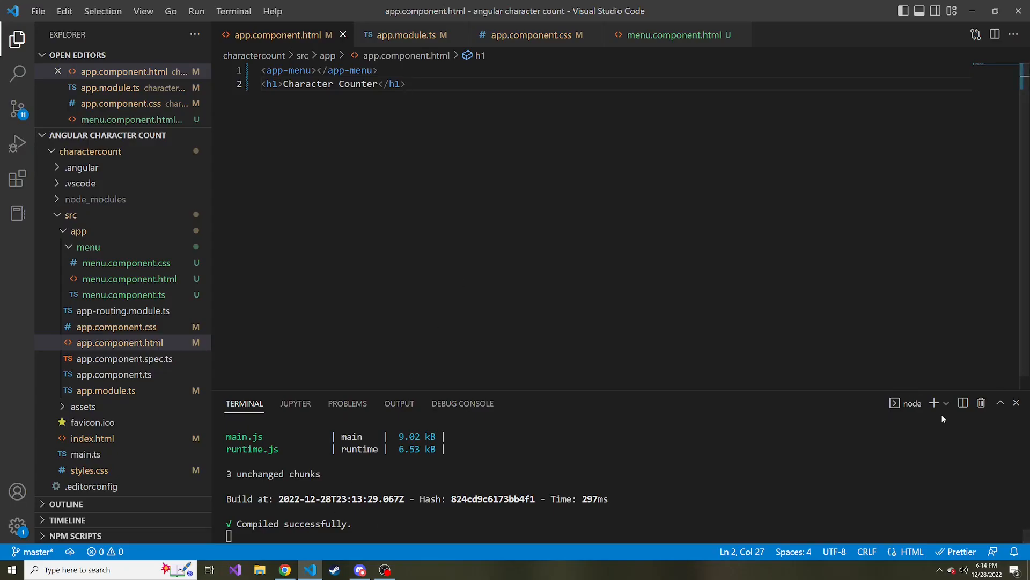
# Generate a counter component from a new terminal inside the charactercount project
pyautogui.click(947, 403)
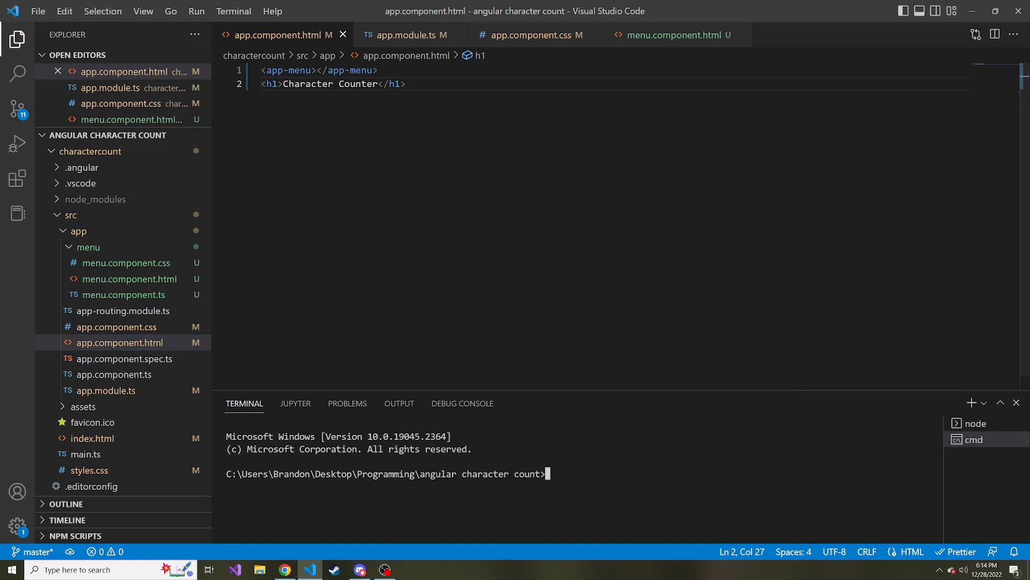
pyautogui.write('cd')
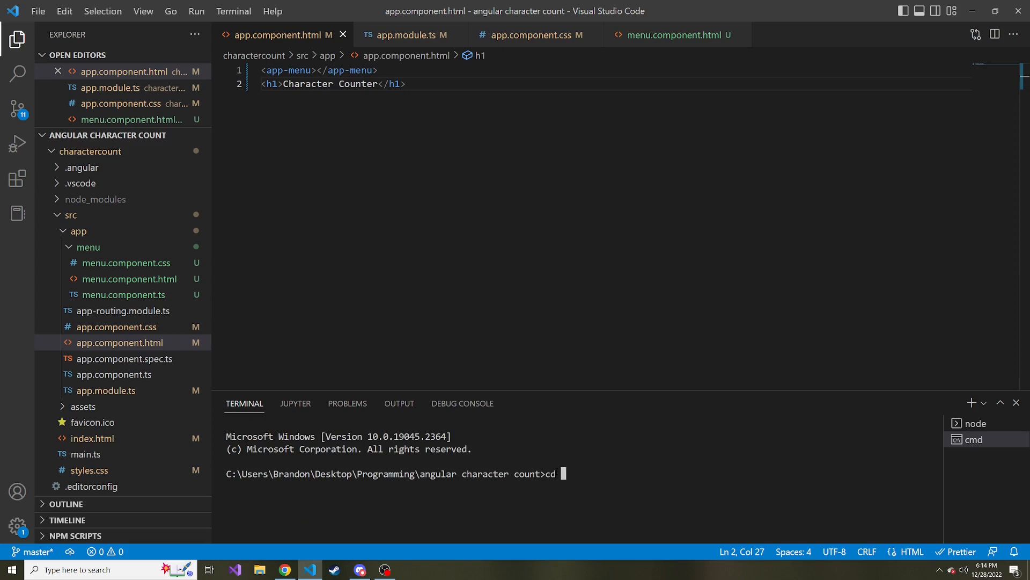
pyautogui.write('charactercount')
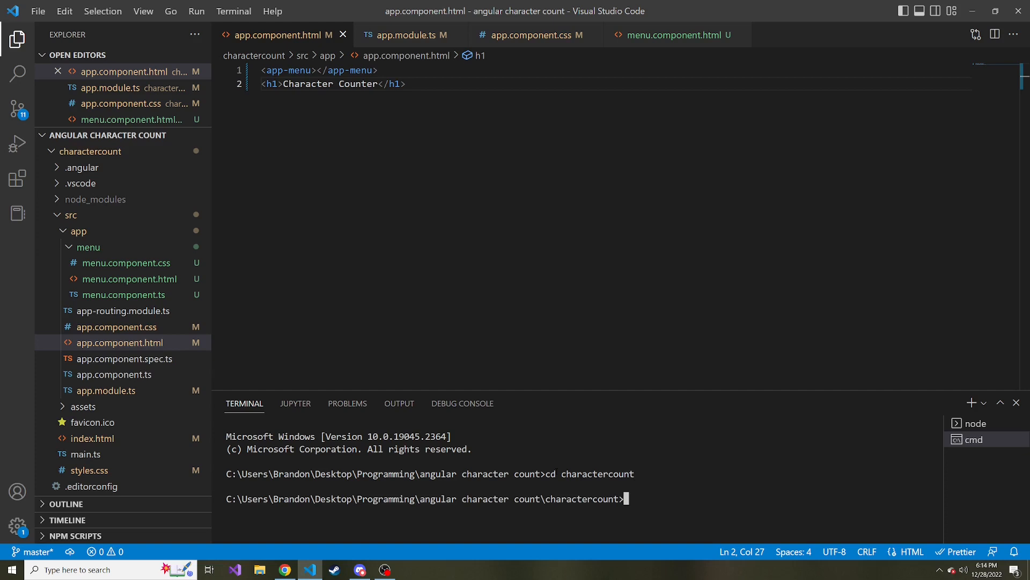
pyautogui.write('ng g')
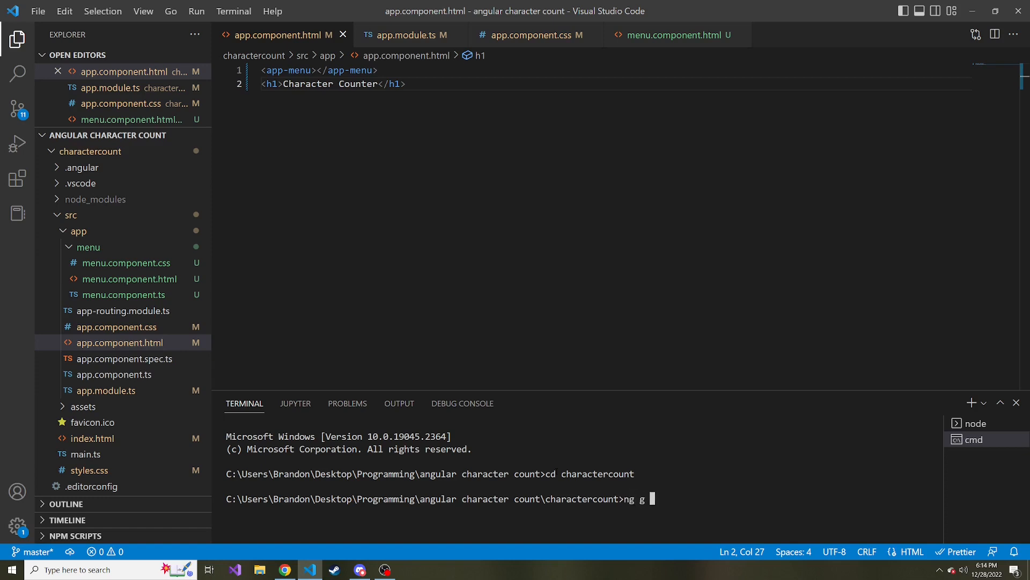
pyautogui.write('c')
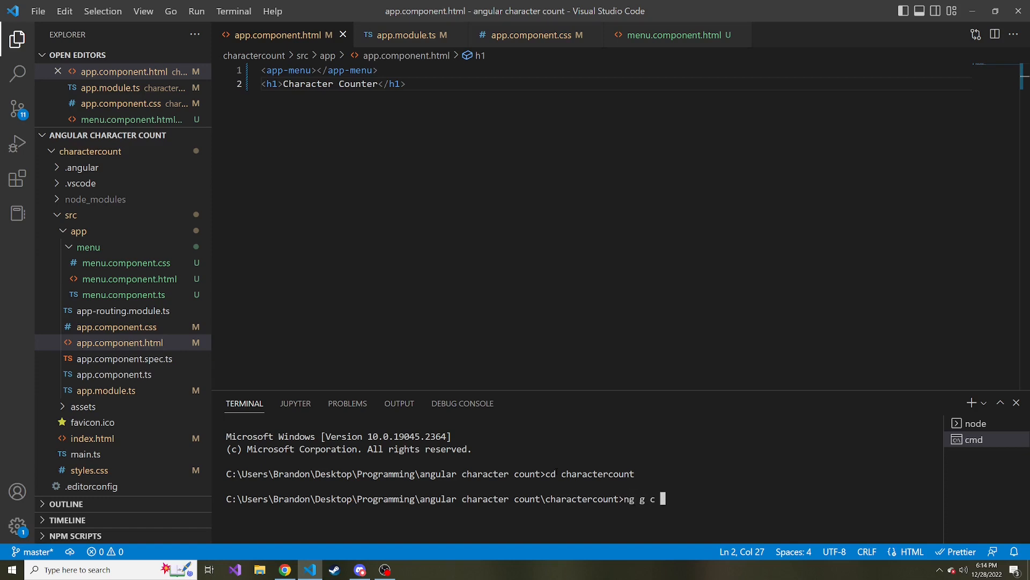
pyautogui.write('ounter')
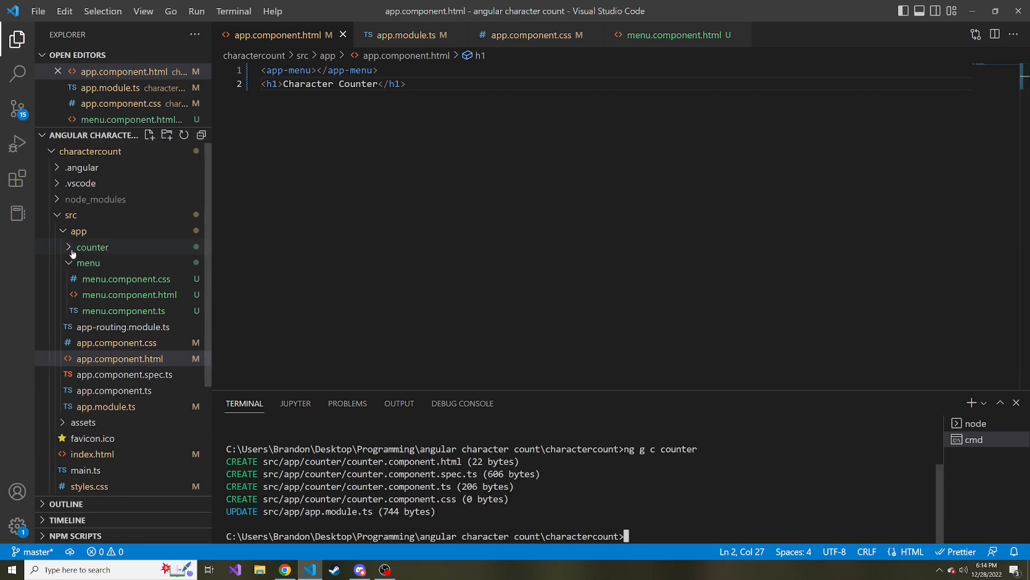
# Delete counter.component.spec.ts, sending it to the recycle bin
pyautogui.click(92, 247)
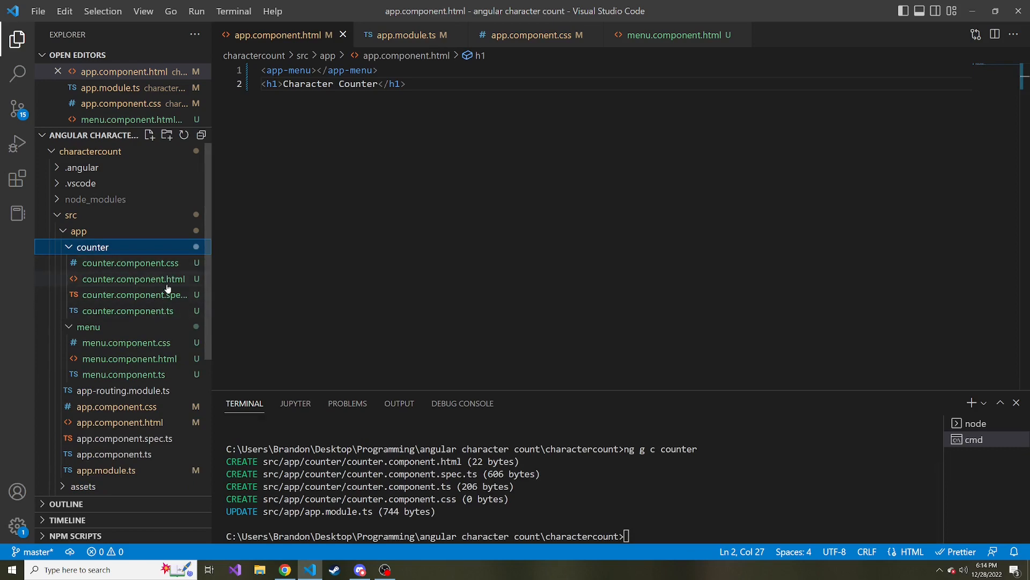
pyautogui.rightClick(130, 310)
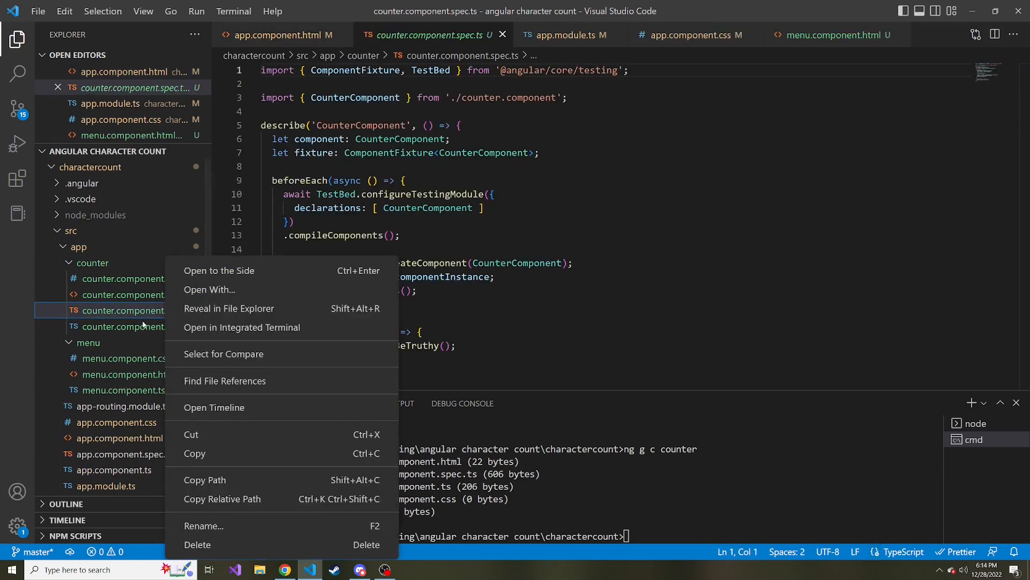
pyautogui.click(197, 544)
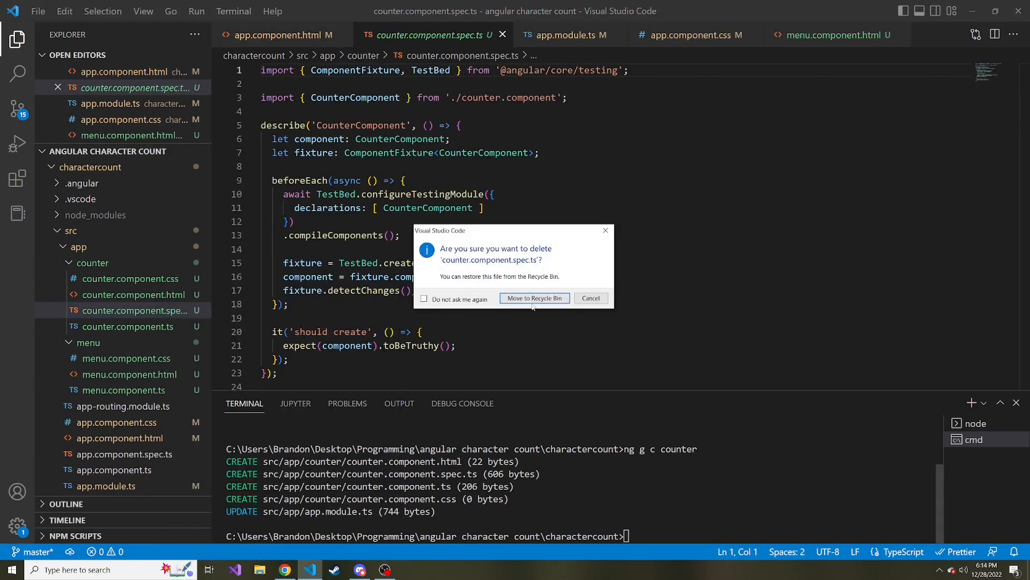
pyautogui.click(533, 298)
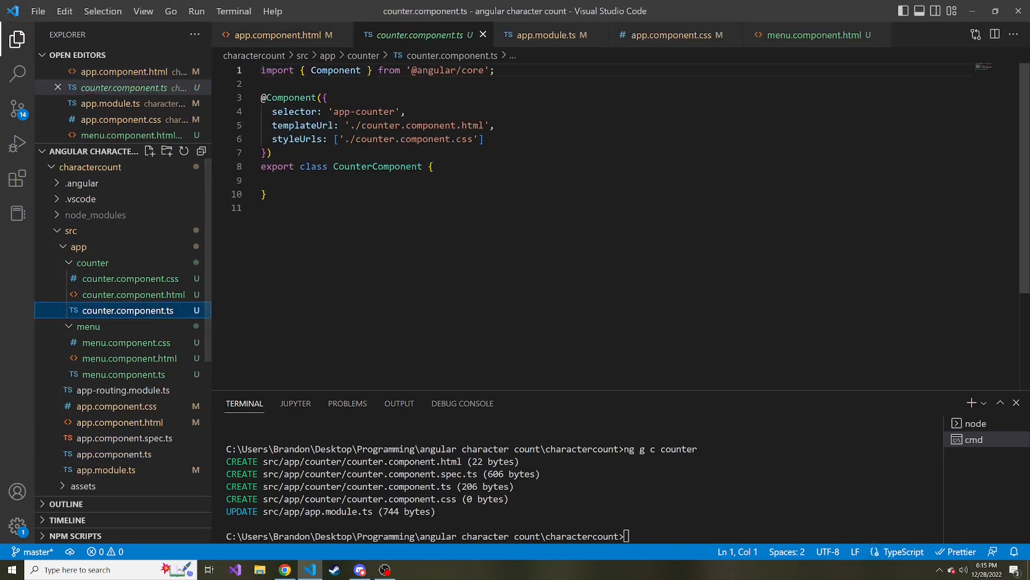
# Add <app-counter></app-counter> below the heading in app.component.html, save, and check 'counter works!' in Chrome
pyautogui.doubleClick(362, 112)
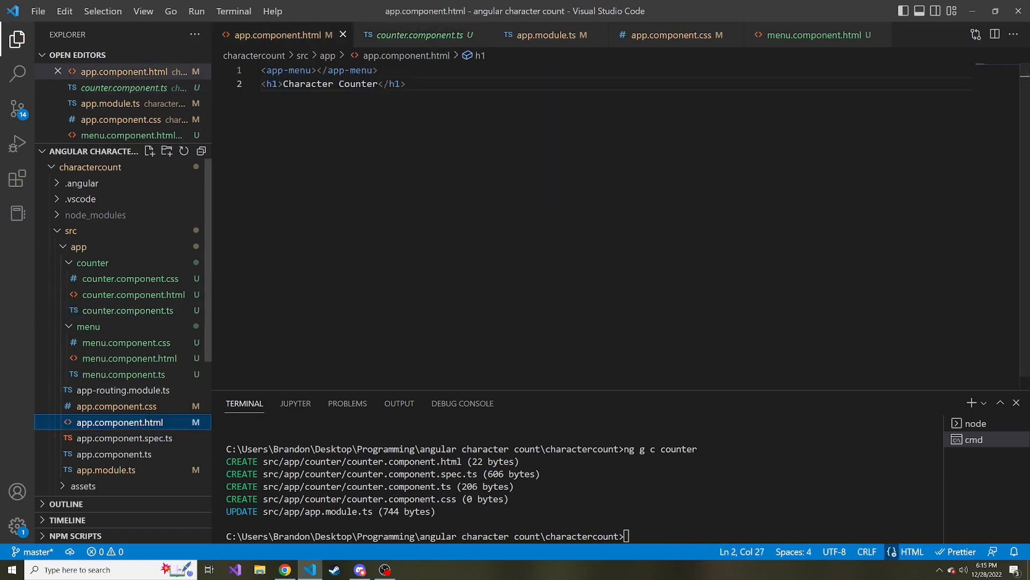
pyautogui.press('enter')
pyautogui.write('<app-counter></app-counter>')
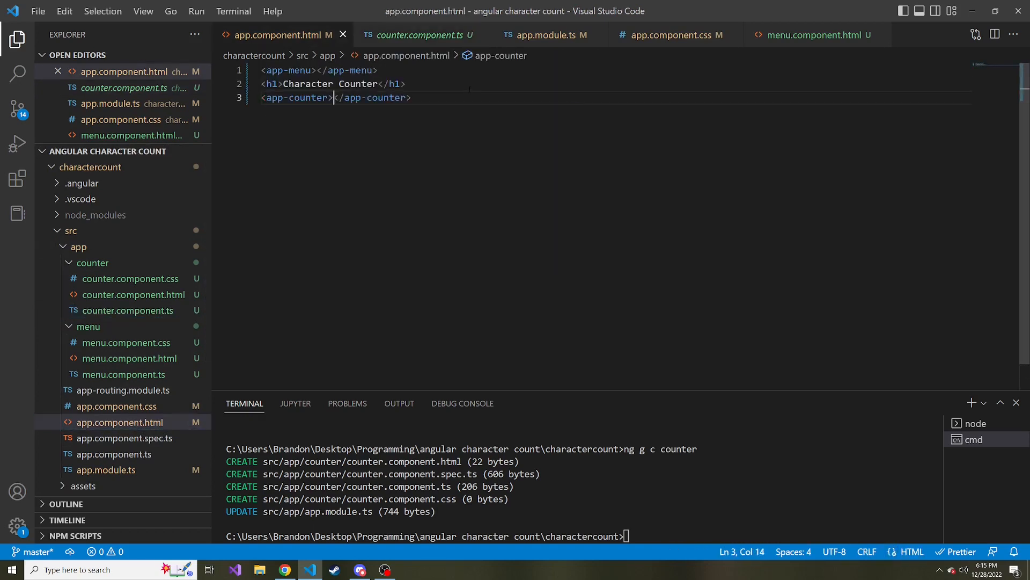
pyautogui.click(284, 569)
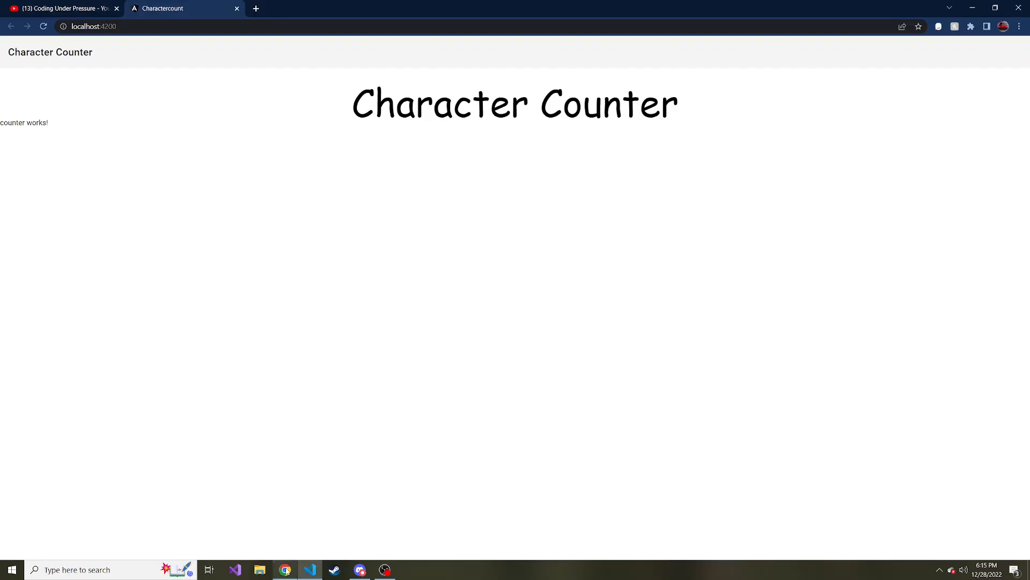
pyautogui.doubleClick(33, 122)
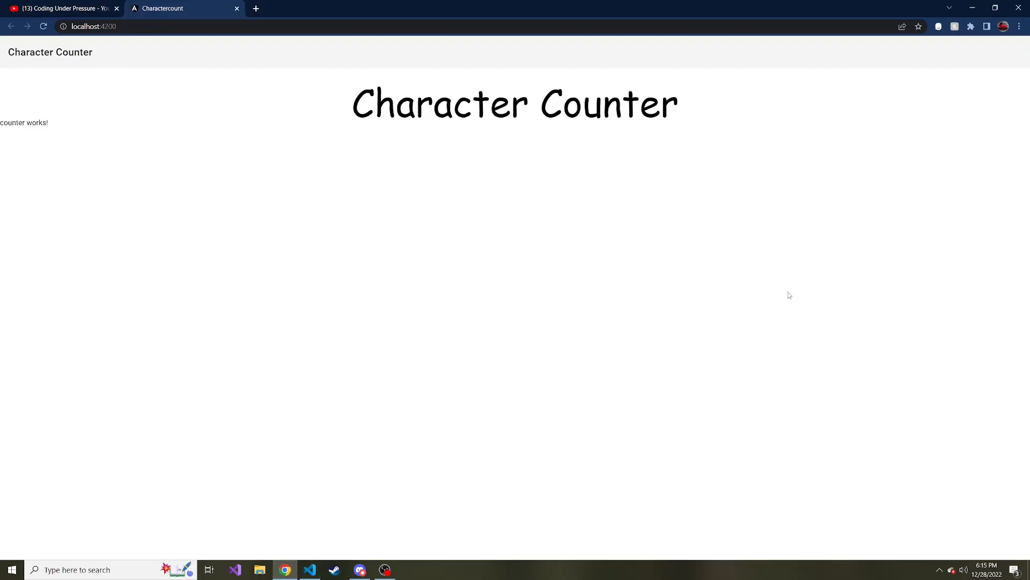
pyautogui.click(309, 570)
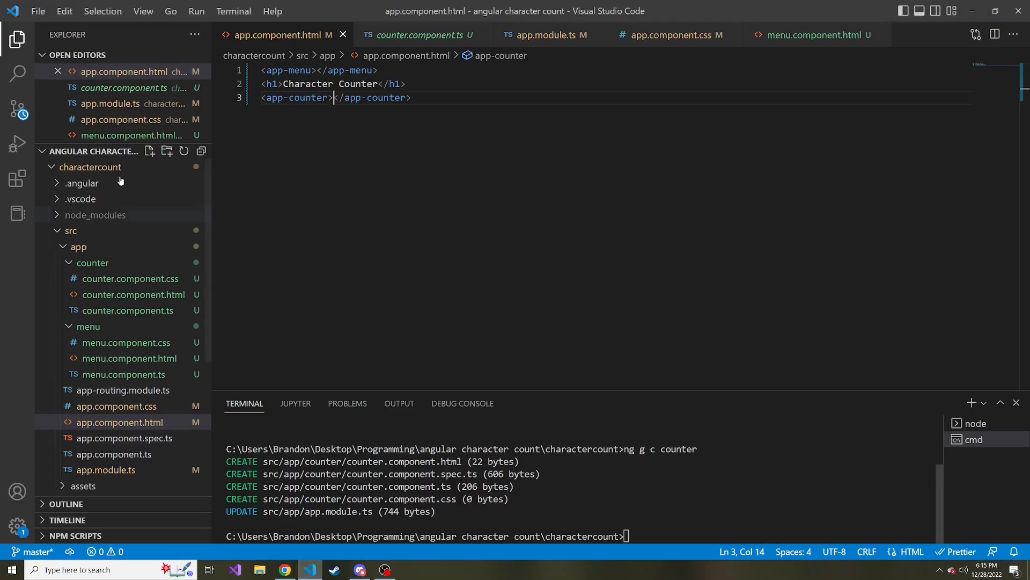
# In counter.component.html add a div wrapping a textarea with height 500px
pyautogui.click(135, 294)
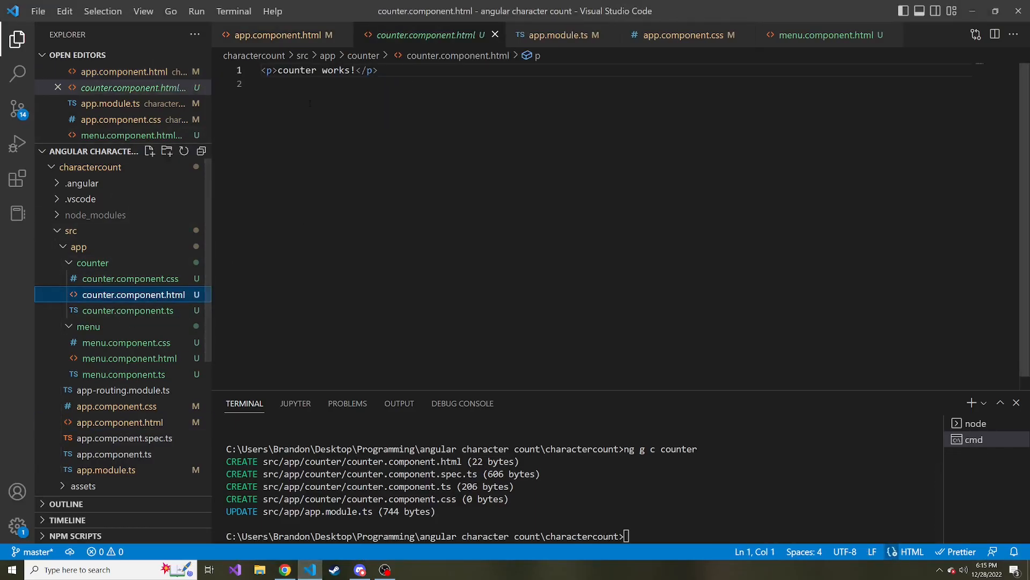
pyautogui.write('di')
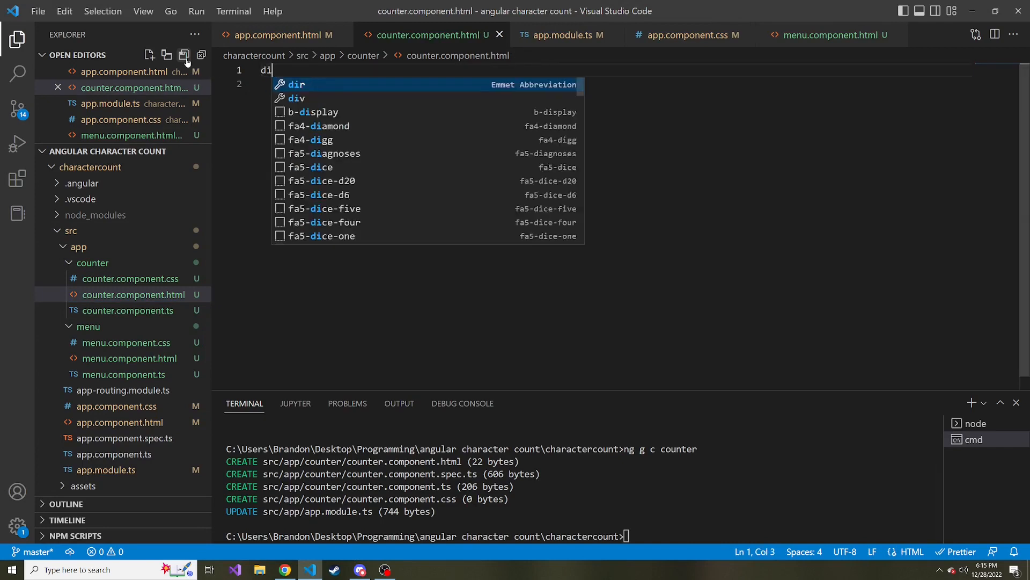
pyautogui.press('Tab')
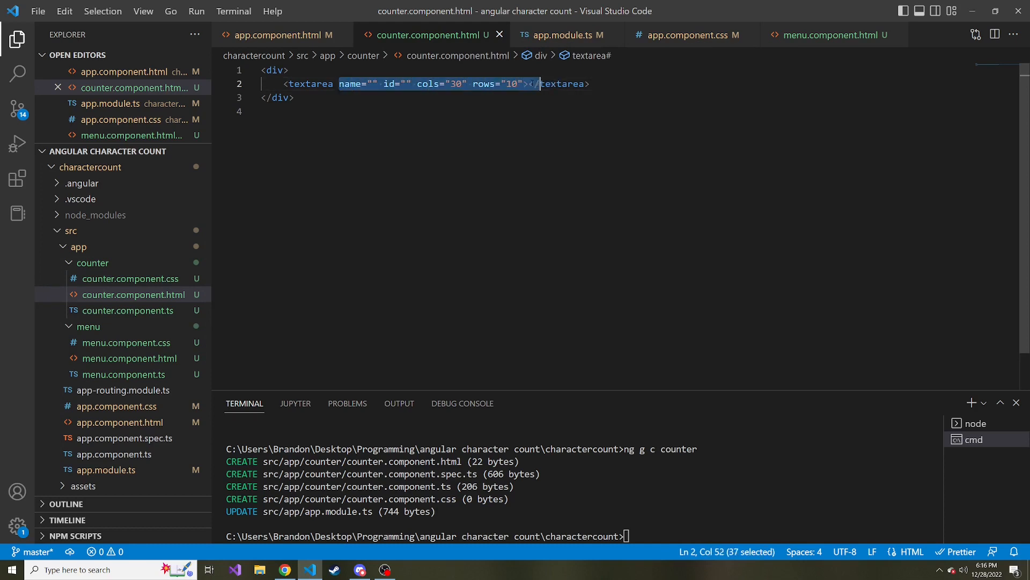
pyautogui.write('style></textarea>')
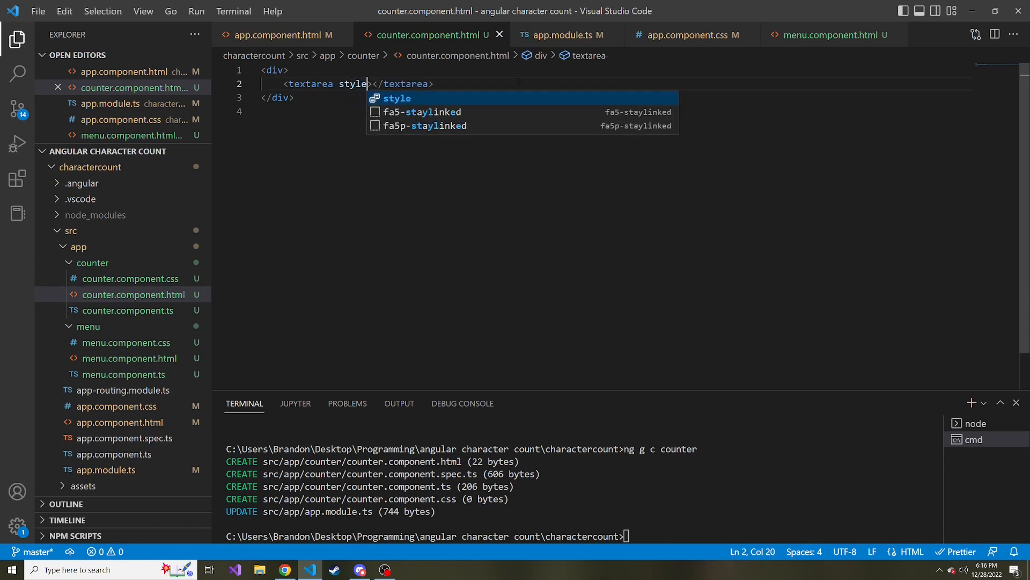
pyautogui.write('="height: ;"')
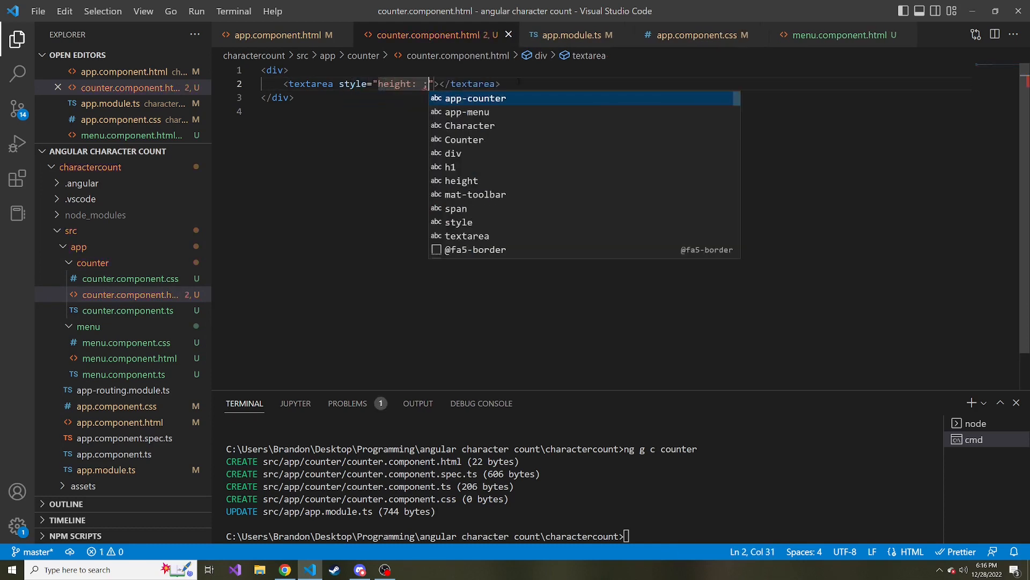
pyautogui.write('500px; width: 100%')
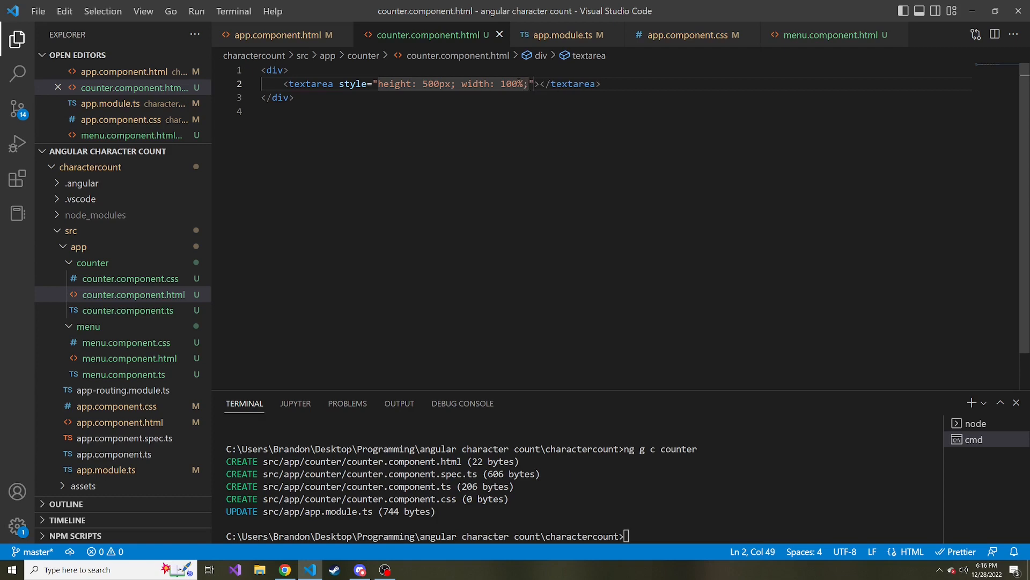
# Extend the textarea style with width 100% and border-style solid
pyautogui.write('bode')
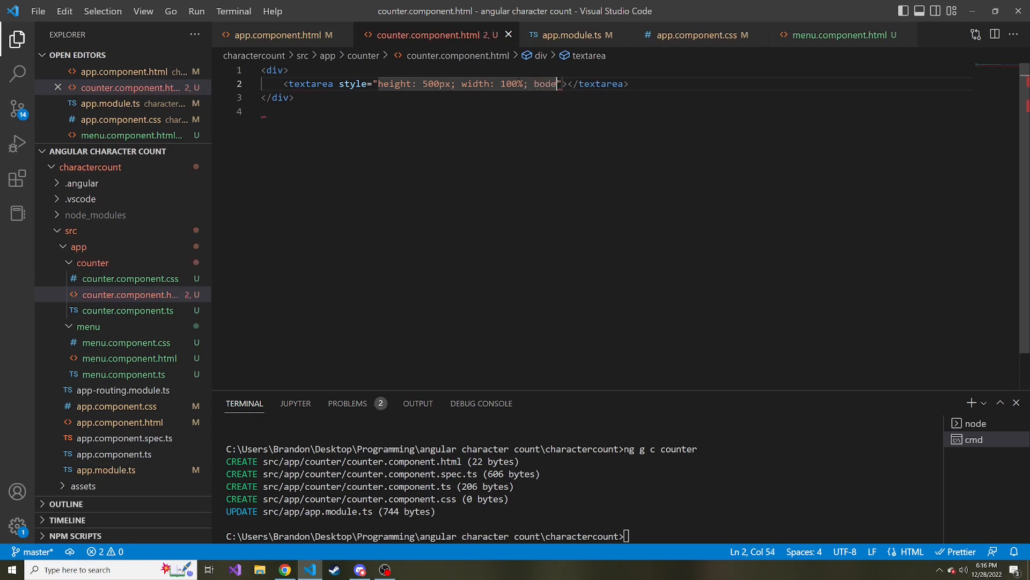
pyautogui.write('r')
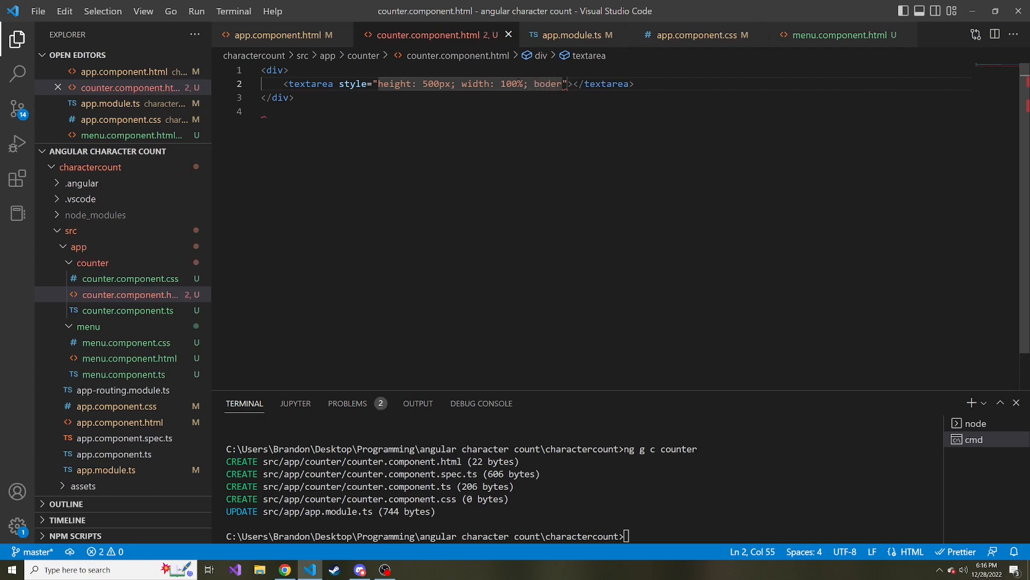
pyautogui.write('border-style: solid')
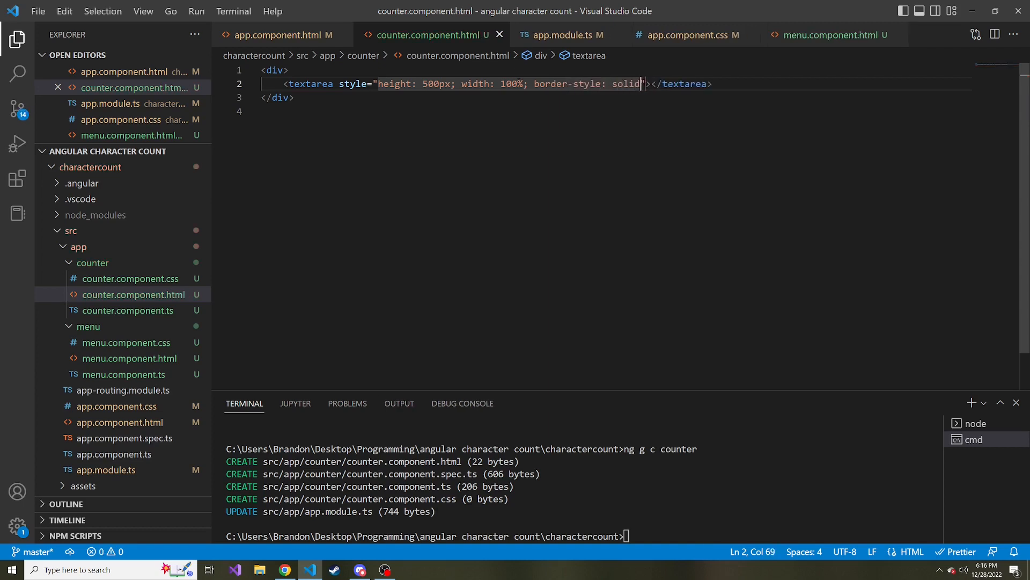
# Preview the large bordered textarea beneath the heading in Chrome
pyautogui.click(283, 569)
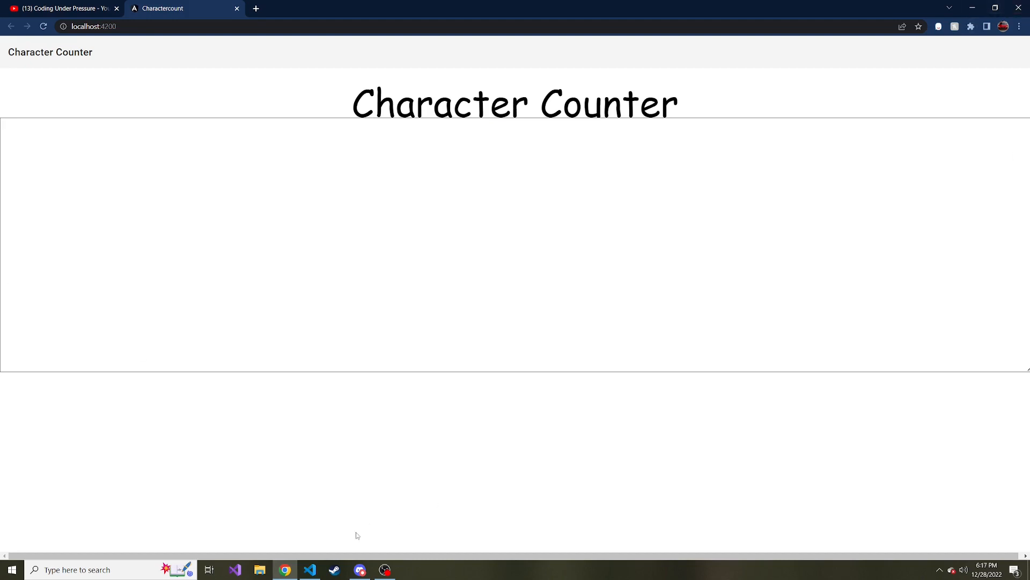
# Give the wrapping div a style with width auto and padding-left 100px
pyautogui.click(309, 569)
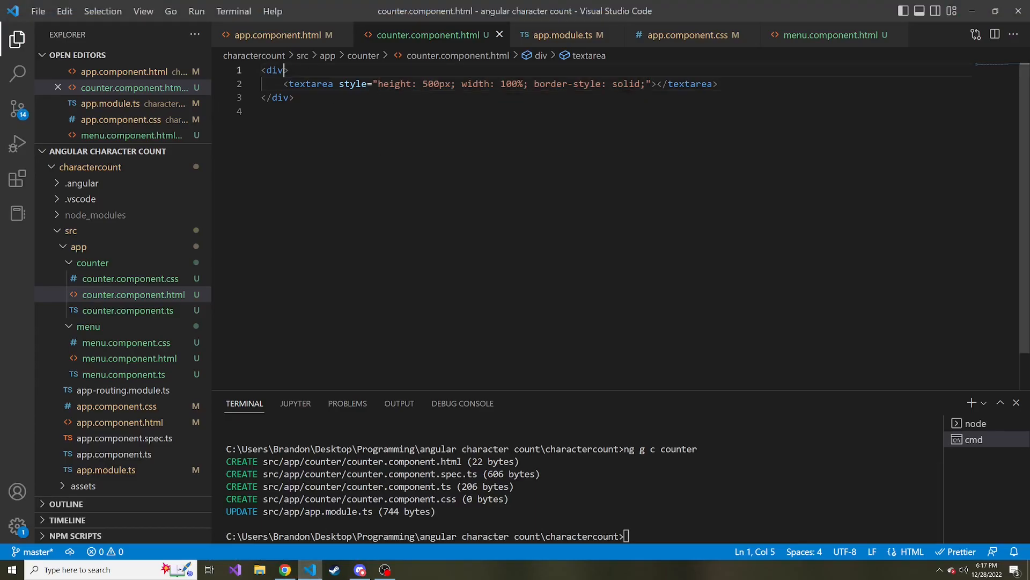
pyautogui.write('style="width: ;')
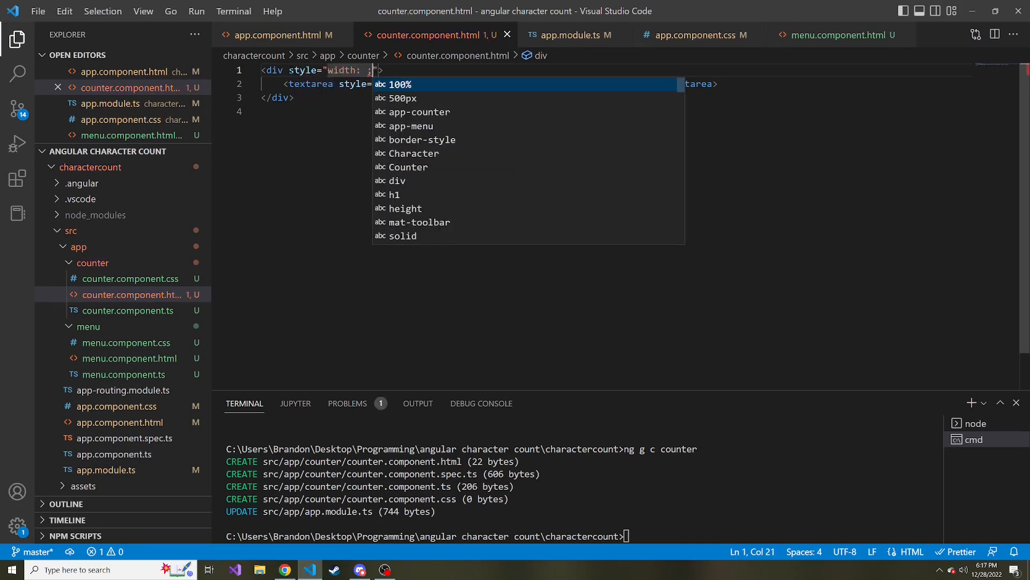
pyautogui.write('auto;')
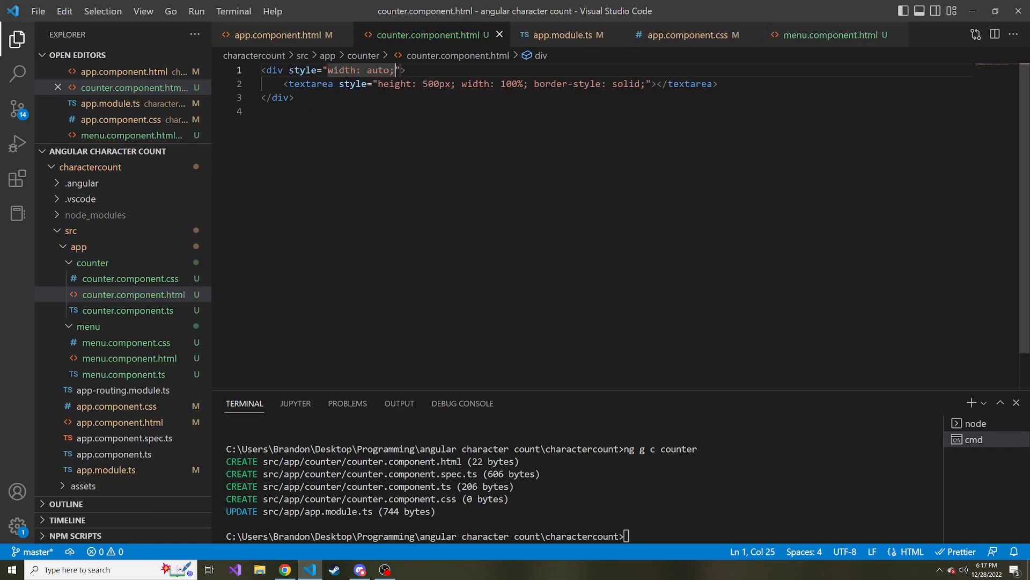
pyautogui.write('padding-left')
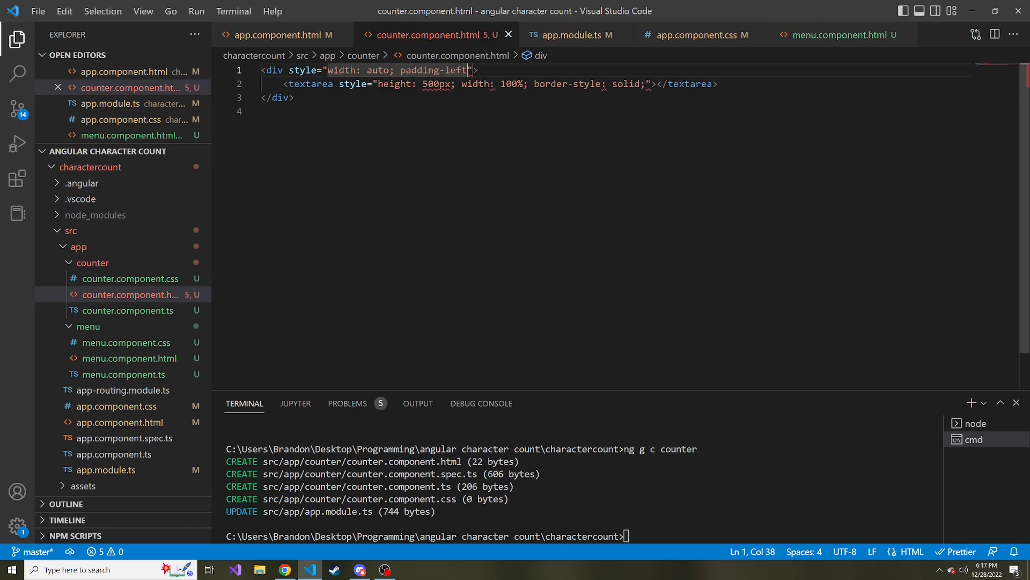
pyautogui.write('100px')
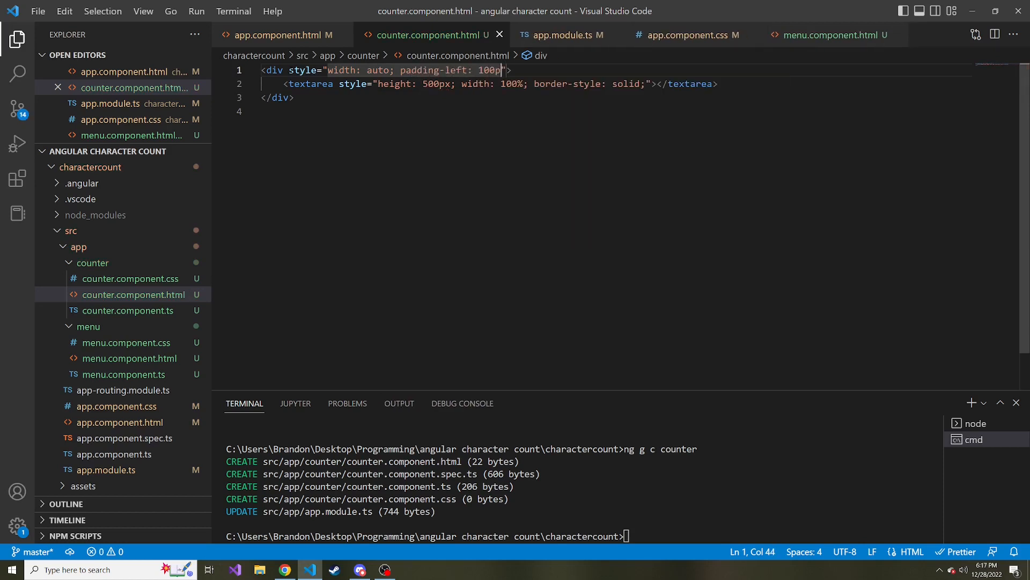
# Add padding-right 100px and a top margin to the div's style
pyautogui.write('x;')
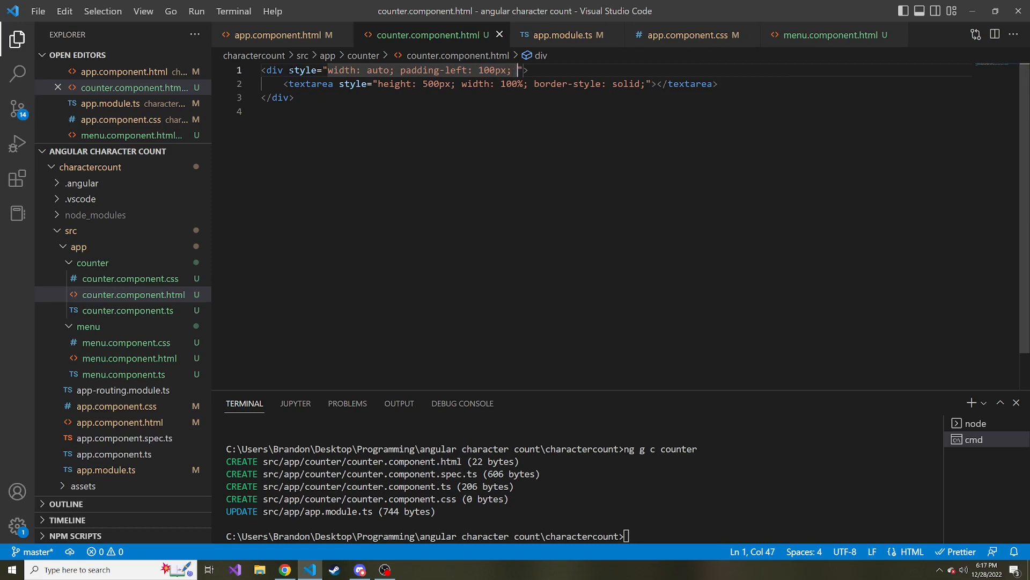
pyautogui.write('padding-right: 100')
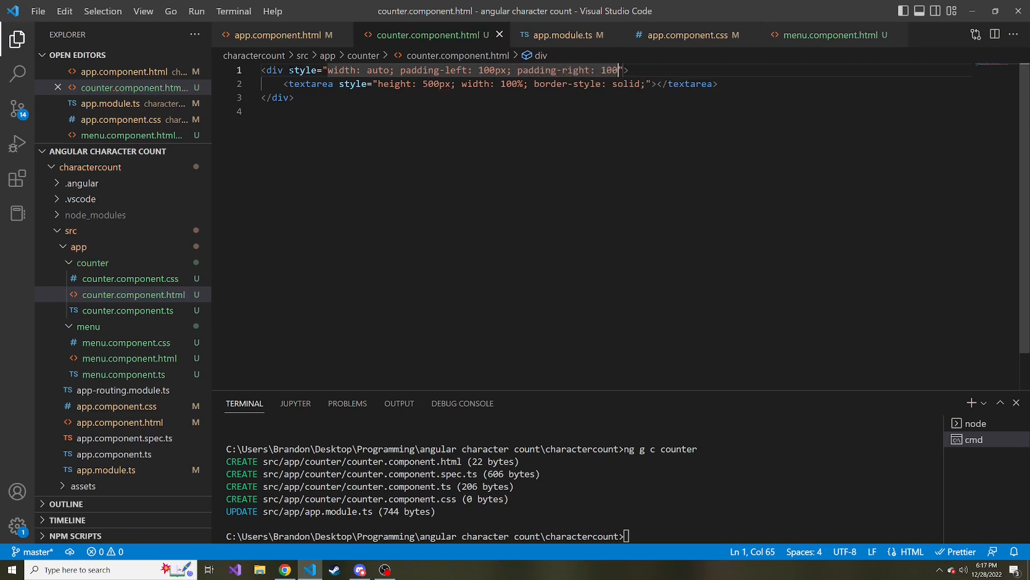
pyautogui.write('px; margin-top:')
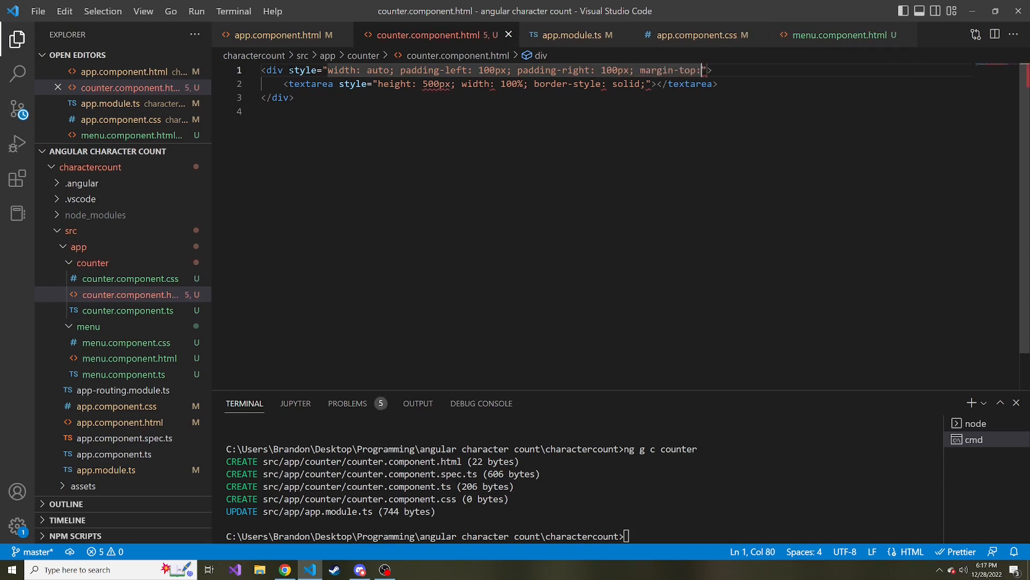
pyautogui.write('100')
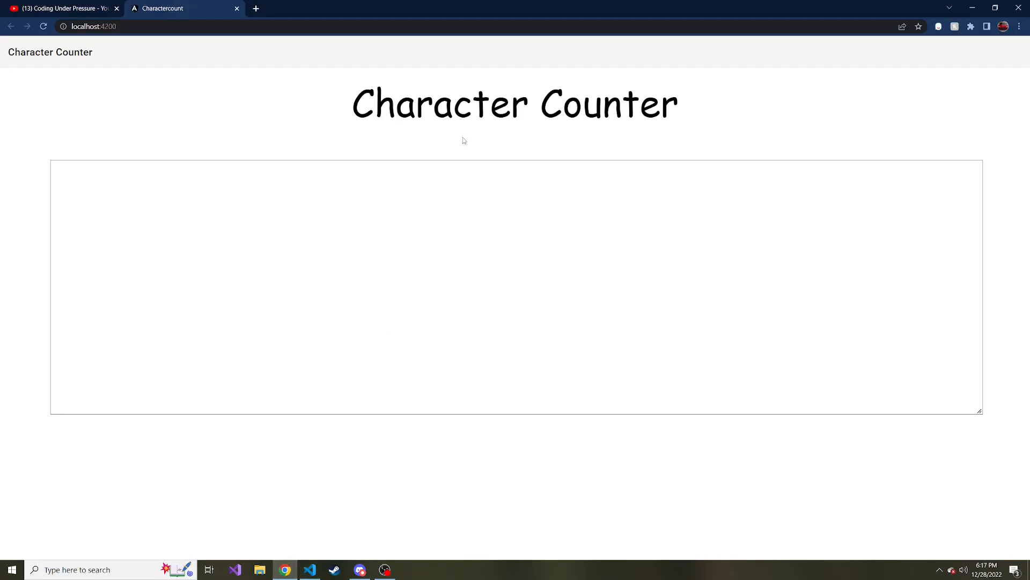
# Select the heading text, then type 'asdfa' into the padded textarea to test input
pyautogui.moveTo(452, 103); pyautogui.dragTo(677, 103)
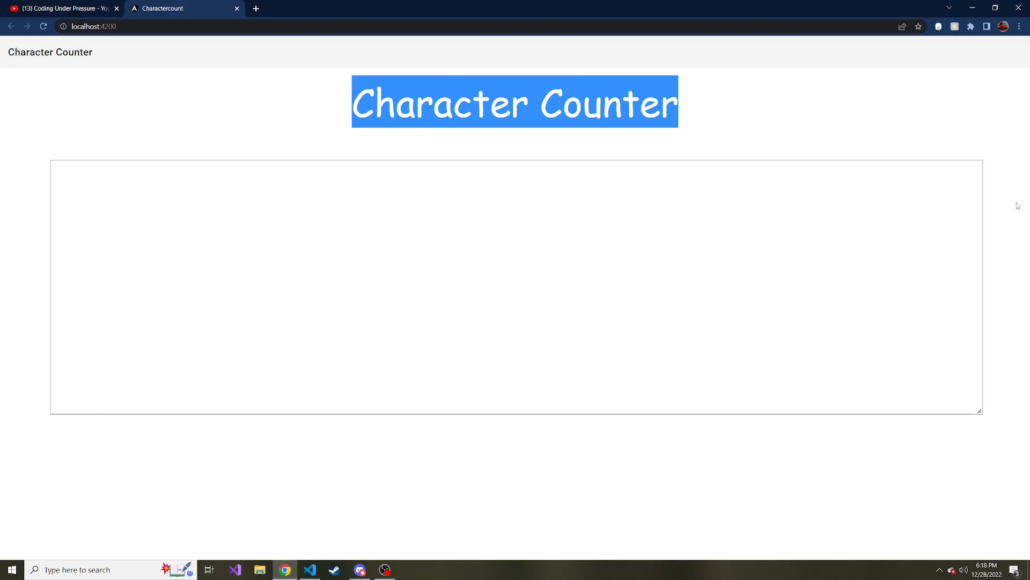
pyautogui.moveTo(941, 219)
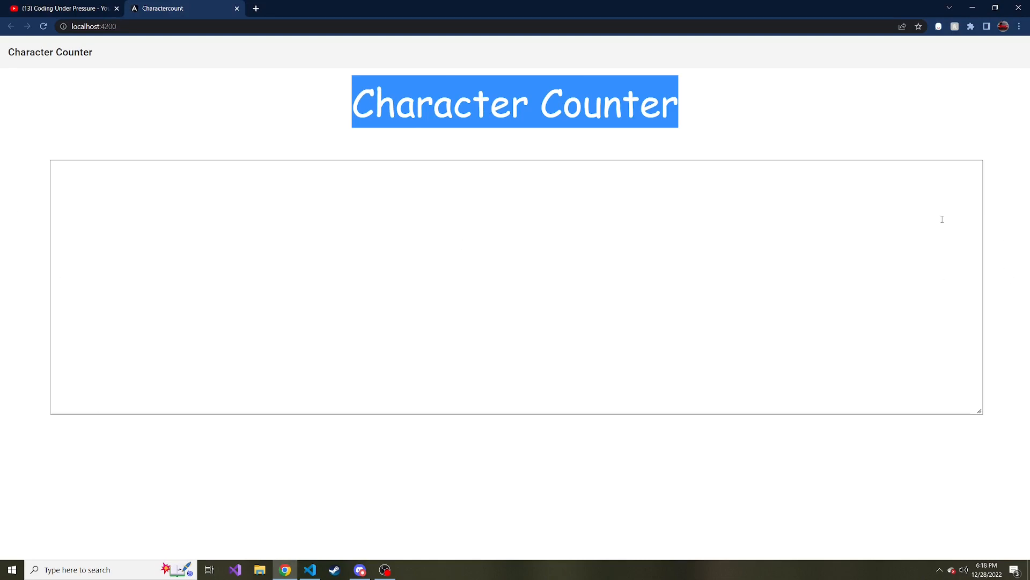
pyautogui.write('asdfasdfasdf')
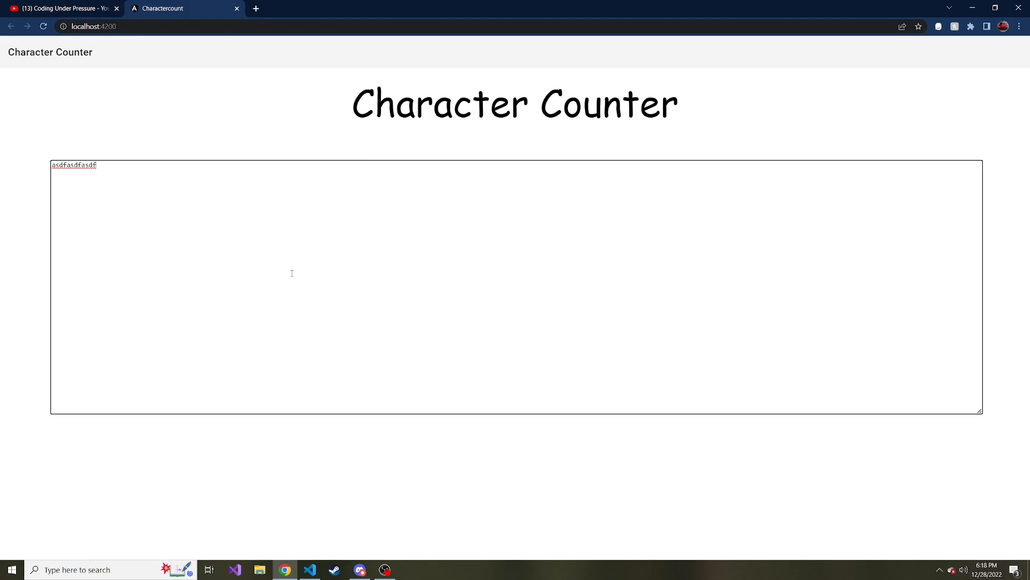
pyautogui.moveTo(177, 191)
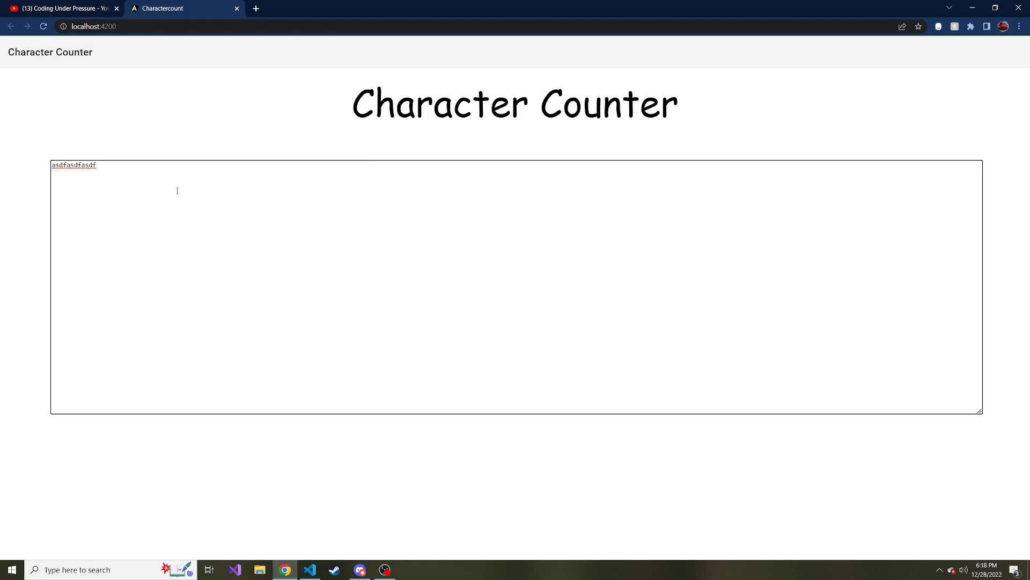